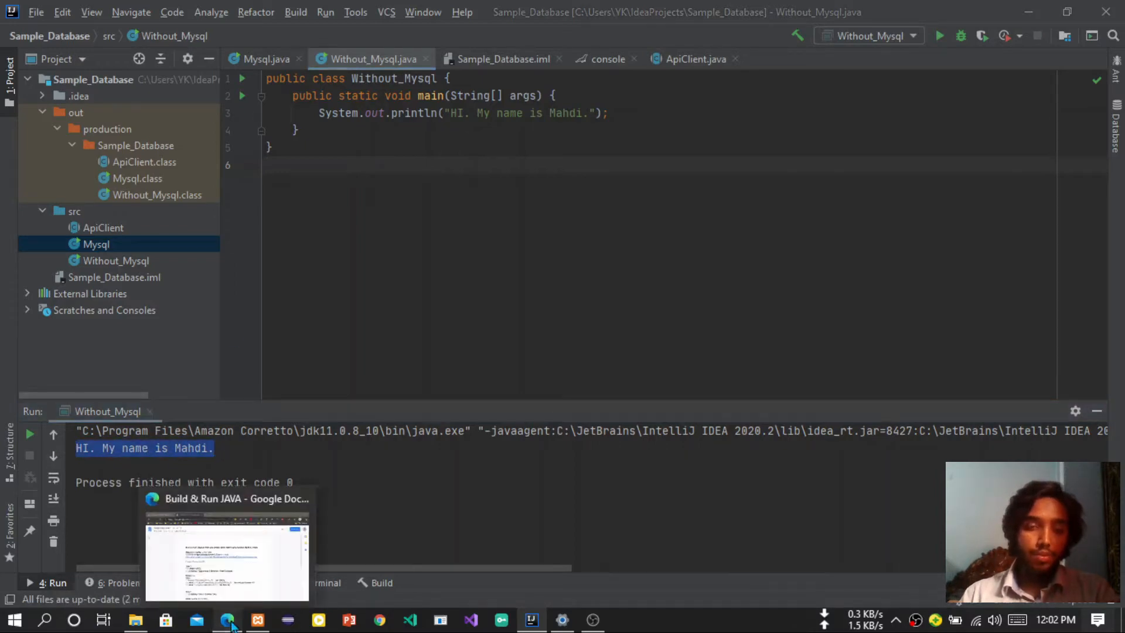
Bring up the Build & Run JAVA guide and the options for its Step 1 mysql-connector Drive link.
{"action": "left_click", "coordinate": [229, 618]}
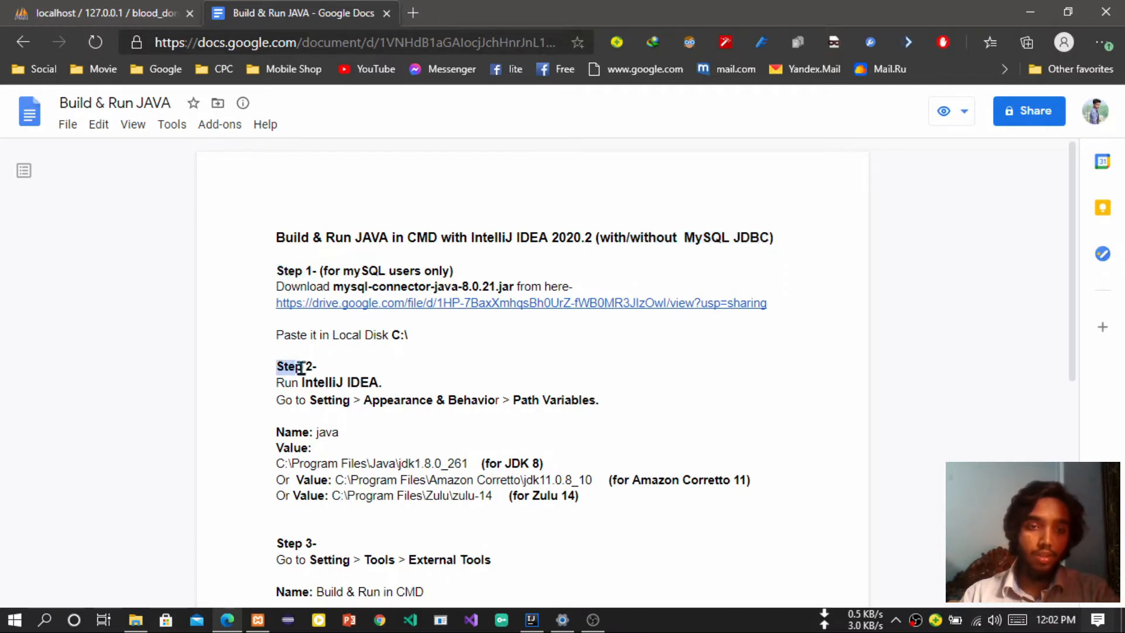
{"action": "double_click", "coordinate": [287, 271]}
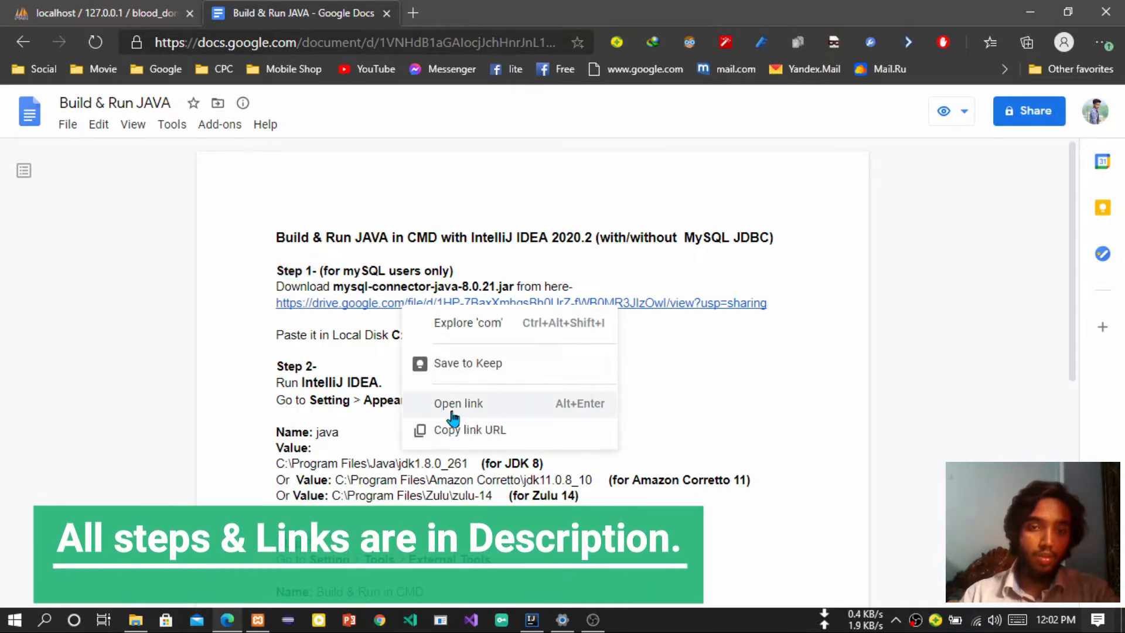
Download mysql-connector-java-8.0.21.jar from the Drive page and keep it despite the warning.
{"action": "left_click", "coordinate": [458, 403]}
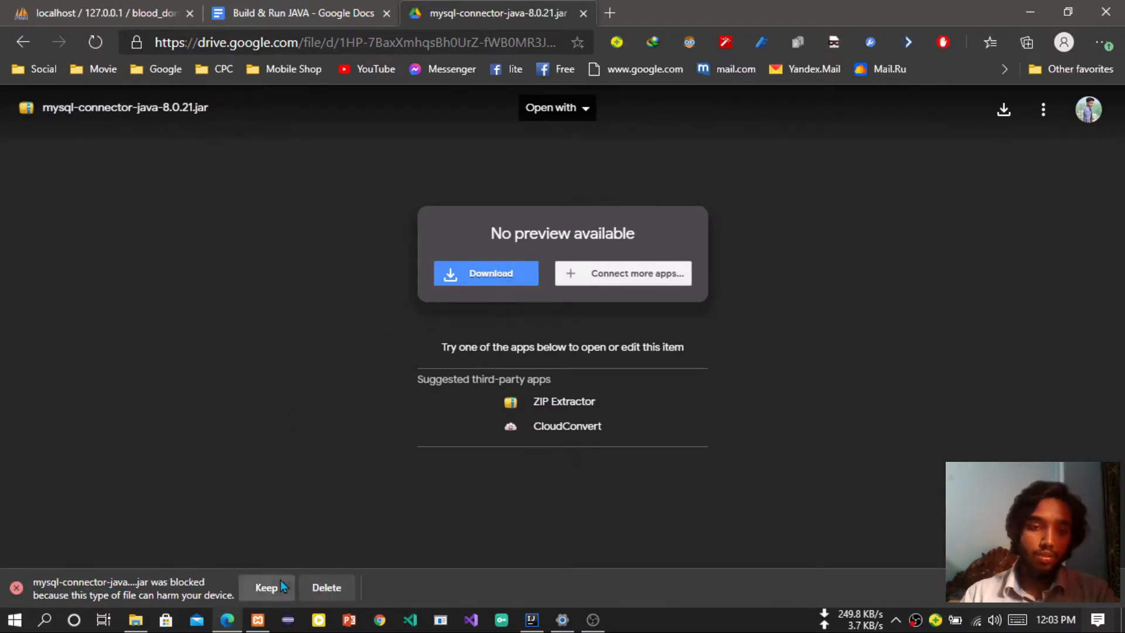
{"action": "mouse_move", "coordinate": [327, 587]}
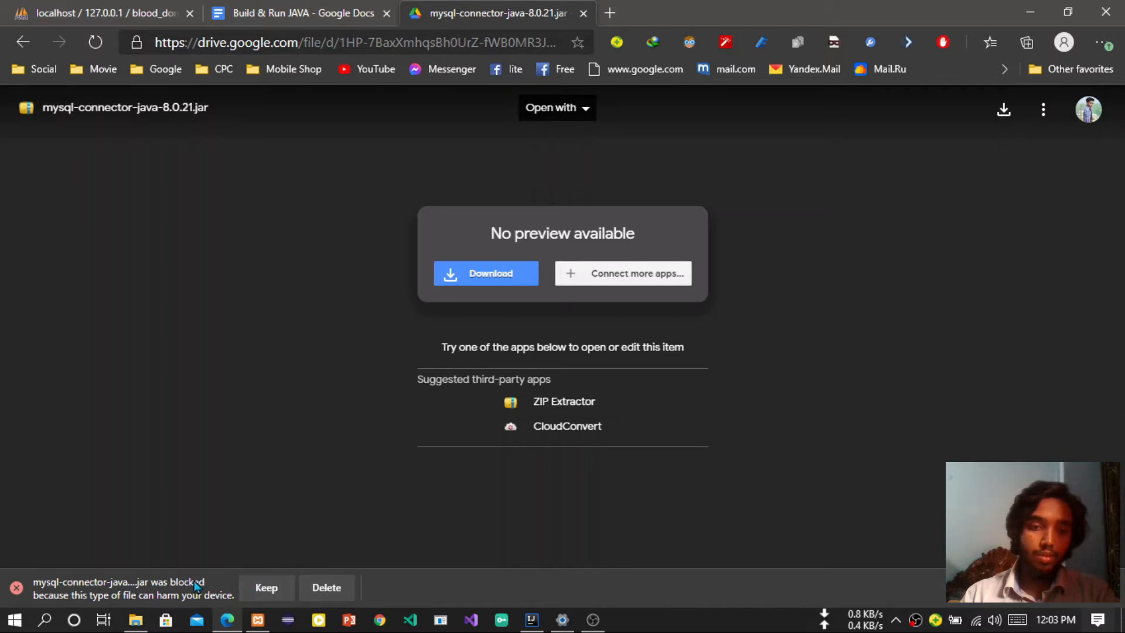
{"action": "left_click", "coordinate": [266, 587]}
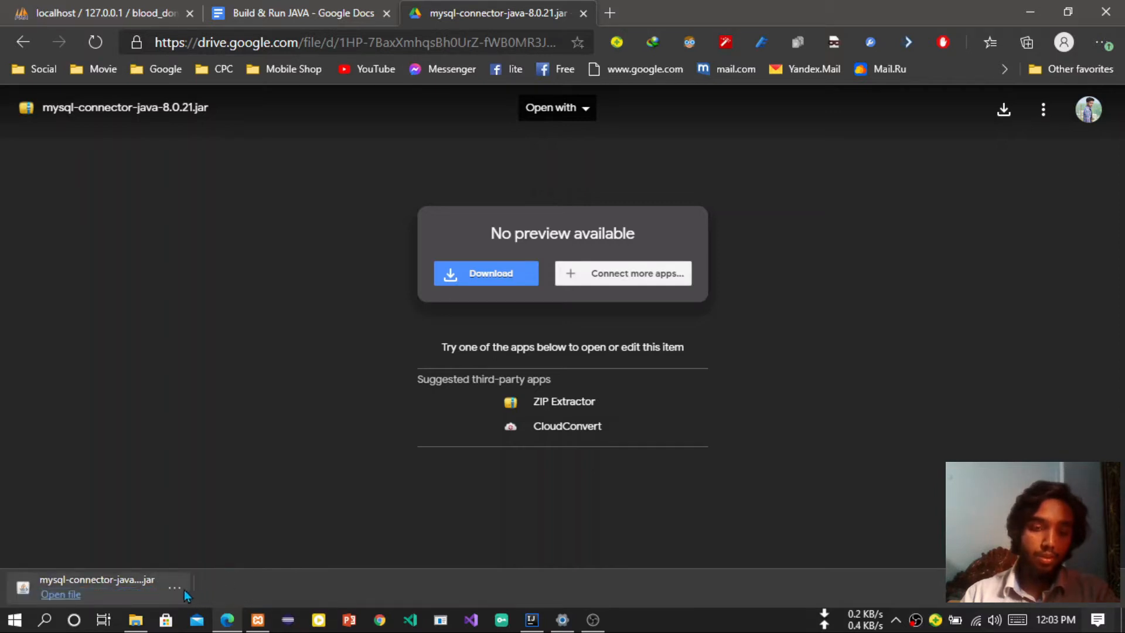
Copy the downloaded mysql-connector-java-8.0.21.jar from Downloads into the root of Local Disk (C:).
{"action": "left_click", "coordinate": [174, 587]}
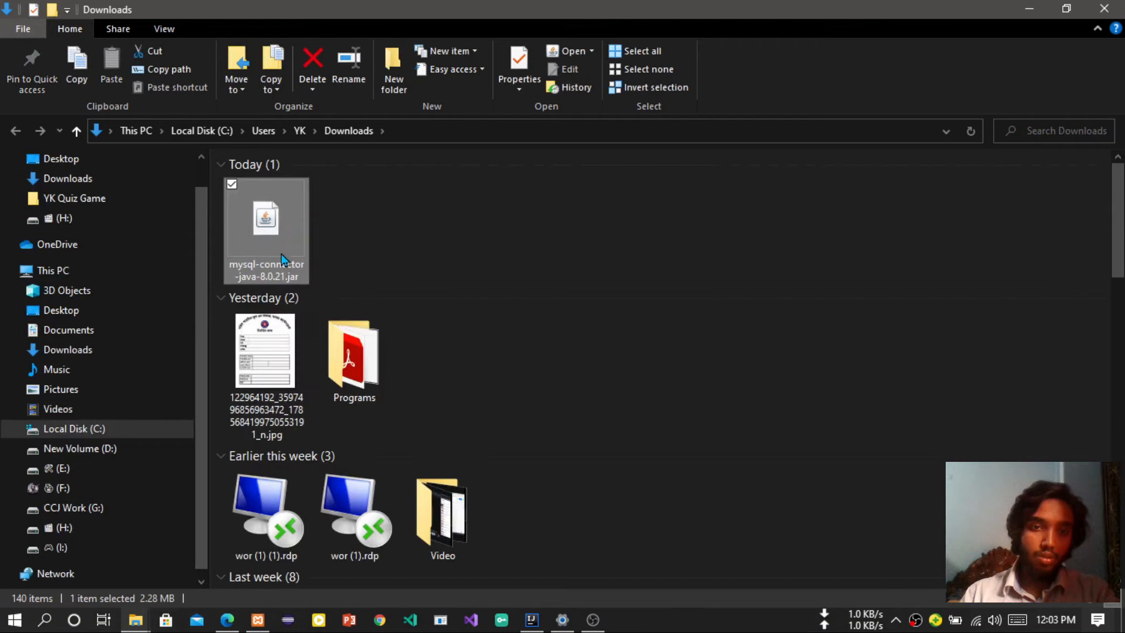
{"action": "mouse_move", "coordinate": [271, 233]}
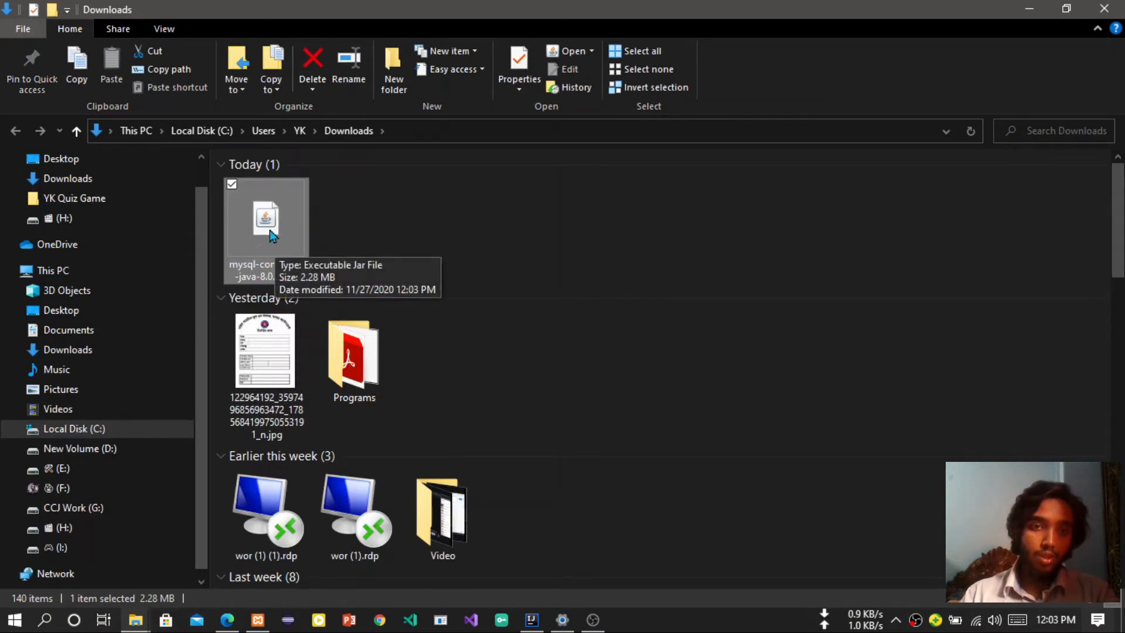
{"action": "mouse_move", "coordinate": [293, 232]}
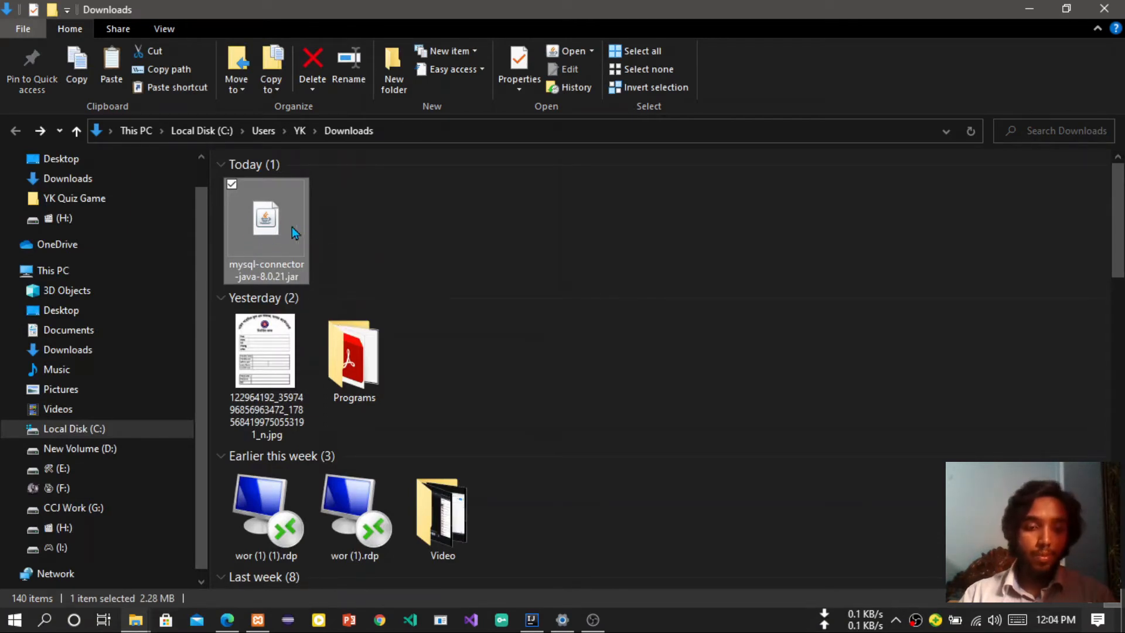
{"action": "left_click", "coordinate": [53, 270]}
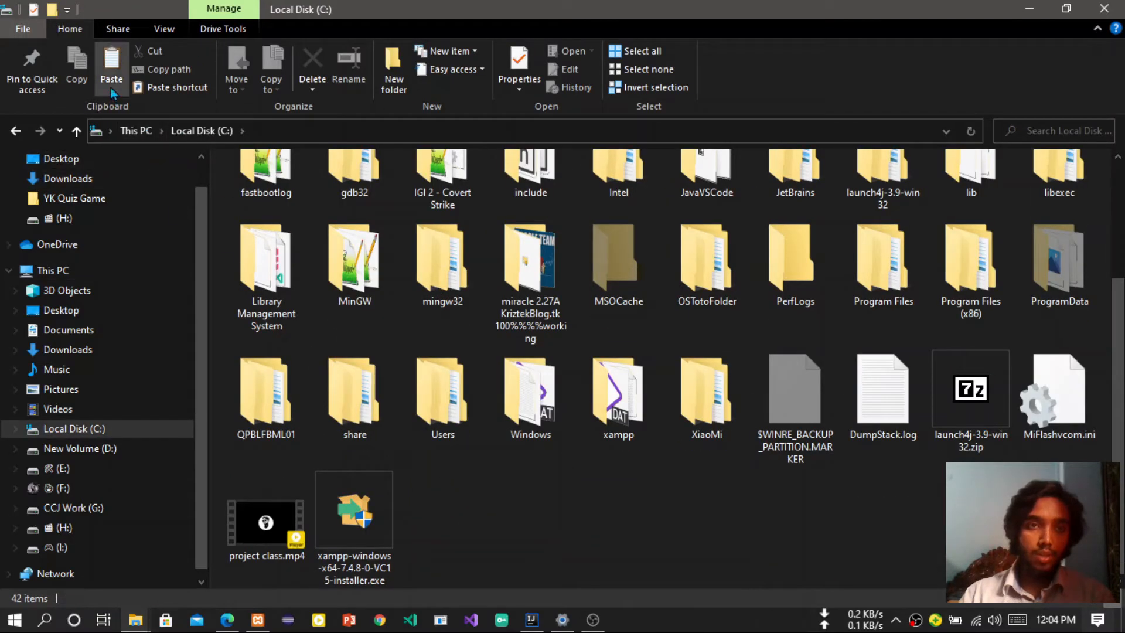
{"action": "left_click", "coordinate": [111, 69]}
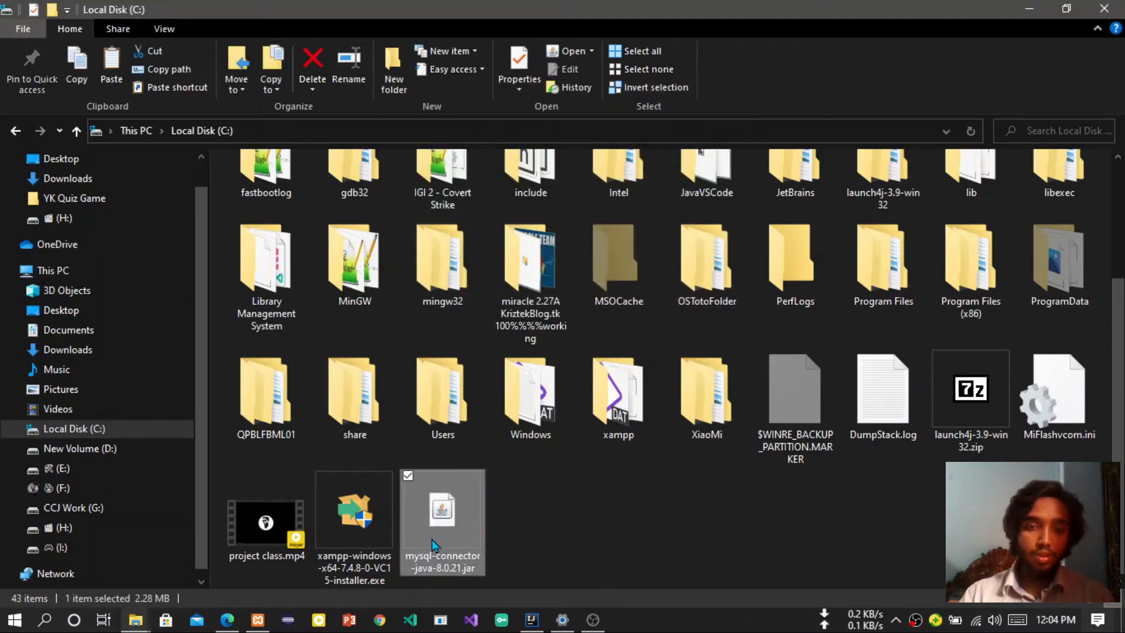
{"action": "mouse_move", "coordinate": [443, 510]}
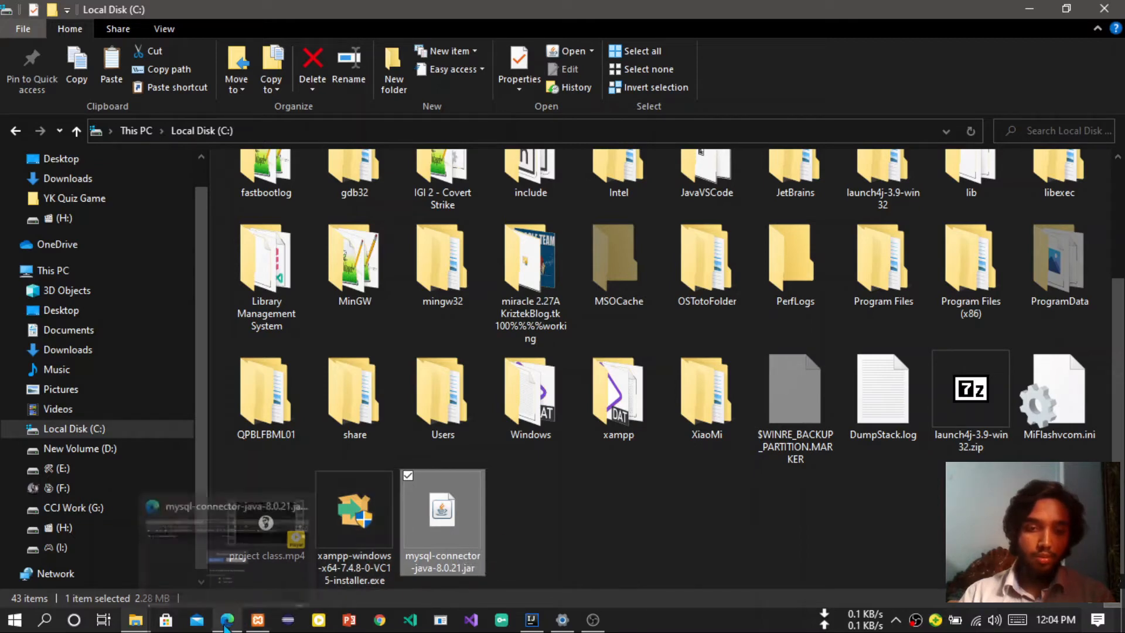
In IntelliJ Settings, reach Appearance & Behavior > Path Variables and start adding a new variable.
{"action": "left_click", "coordinate": [226, 620]}
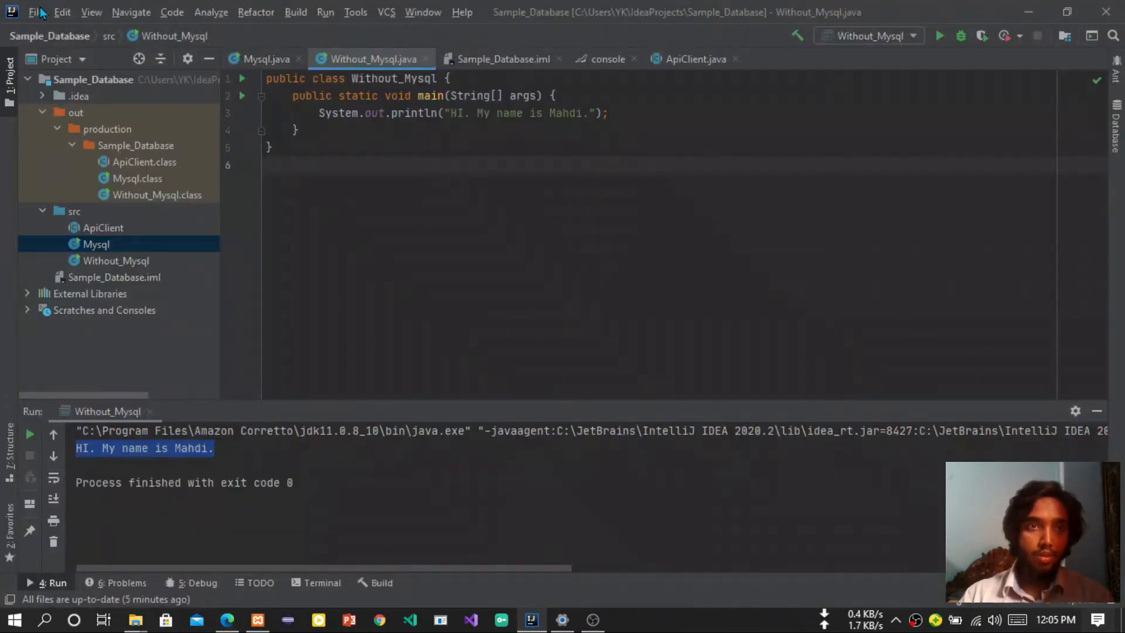
{"action": "left_click", "coordinate": [34, 12]}
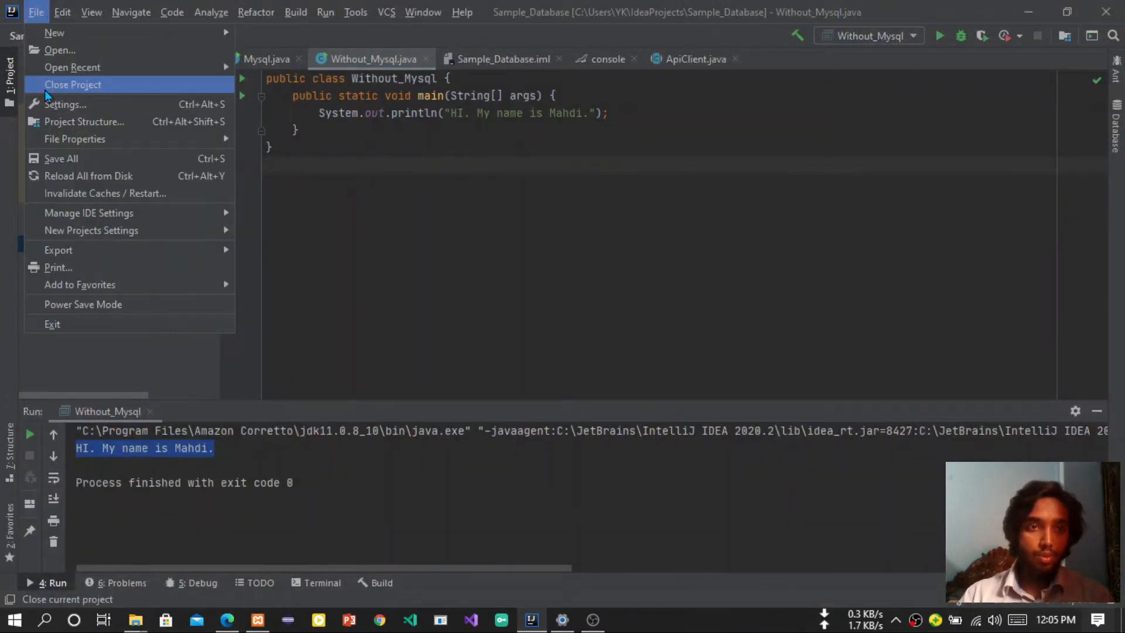
{"action": "left_click", "coordinate": [64, 104]}
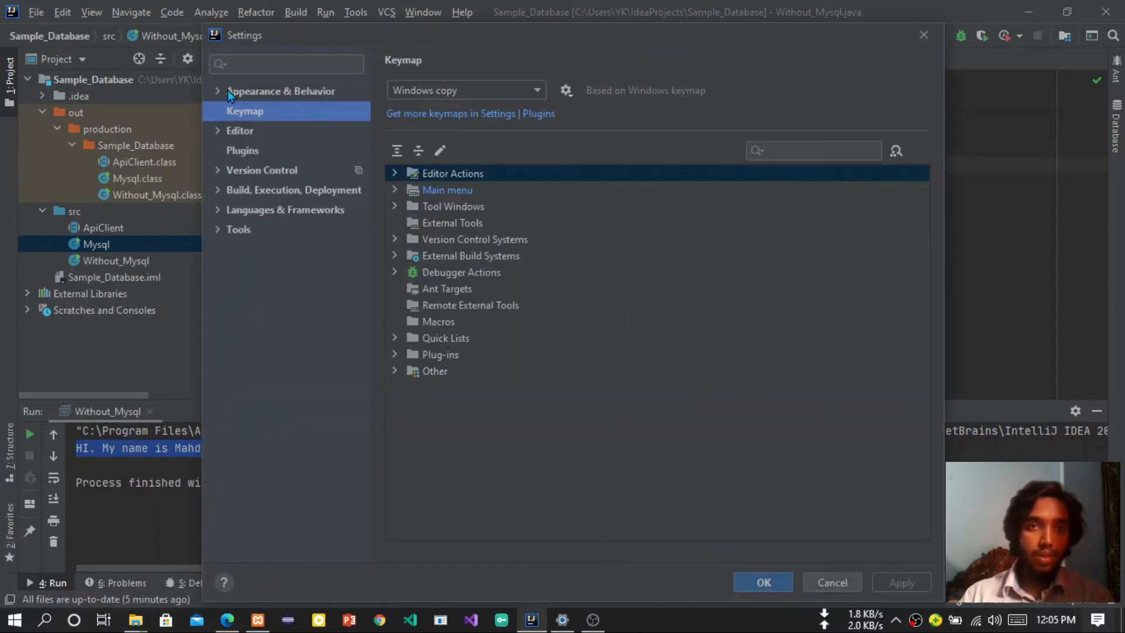
{"action": "left_click", "coordinate": [218, 92]}
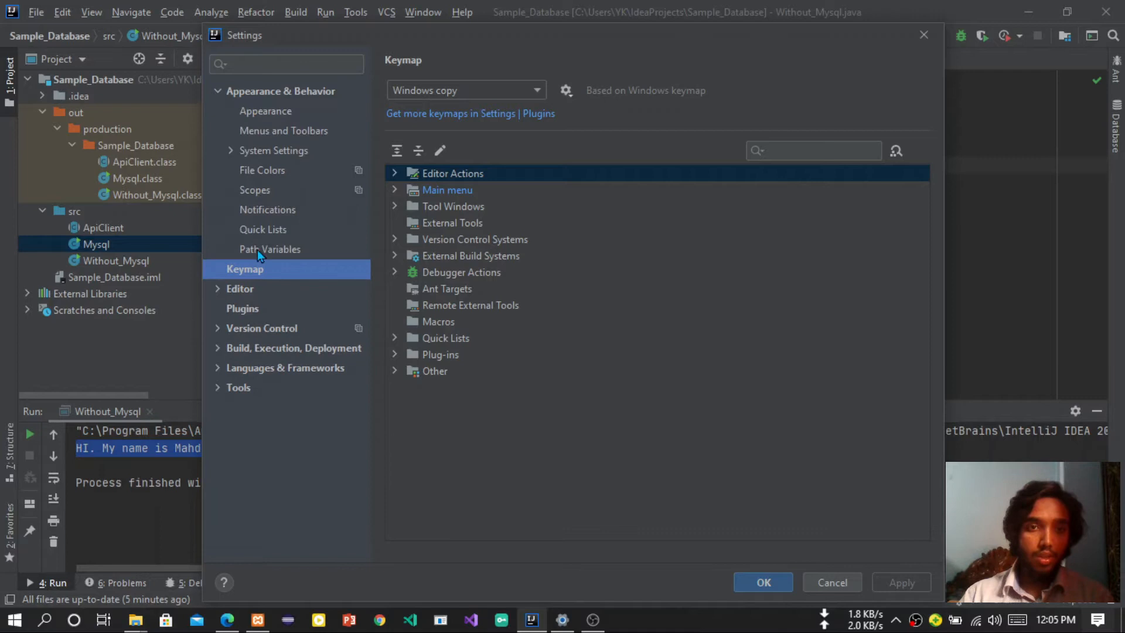
{"action": "left_click", "coordinate": [270, 248]}
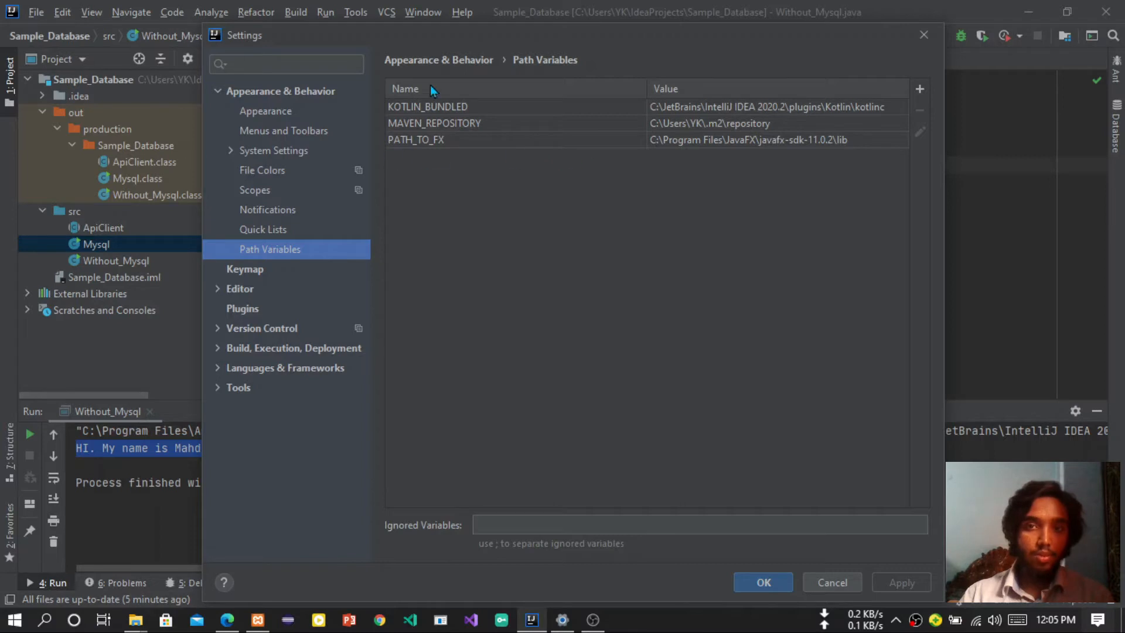
{"action": "mouse_move", "coordinate": [918, 88]}
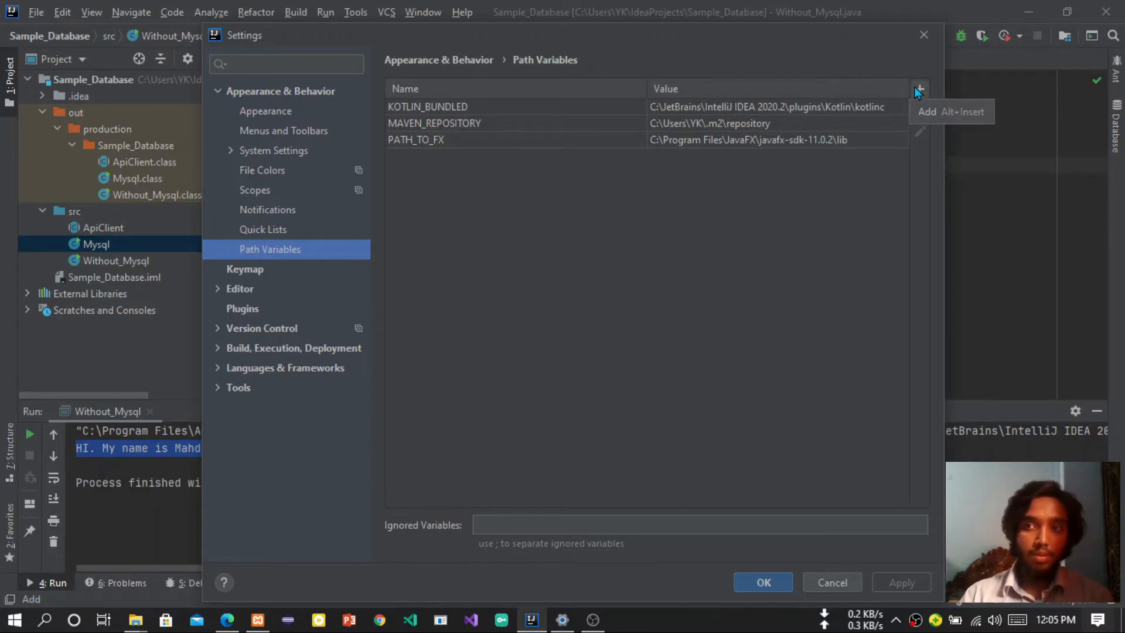
{"action": "left_click", "coordinate": [919, 89]}
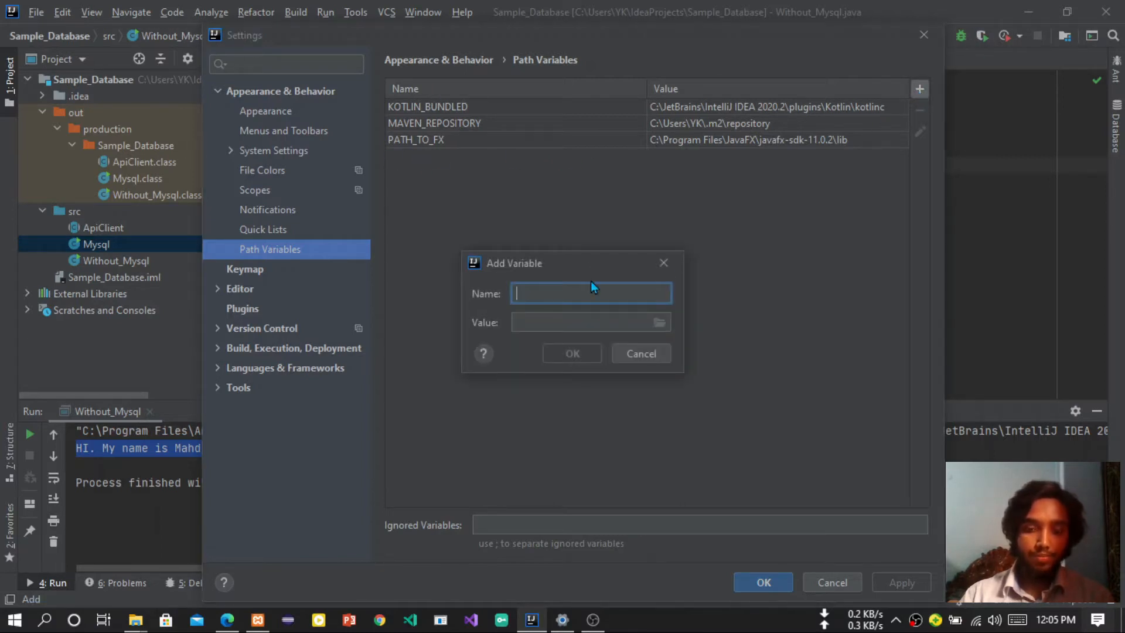
Name the new variable java, then browse the JDK folders under Program Files in File Explorer.
{"action": "type", "text": "java"}
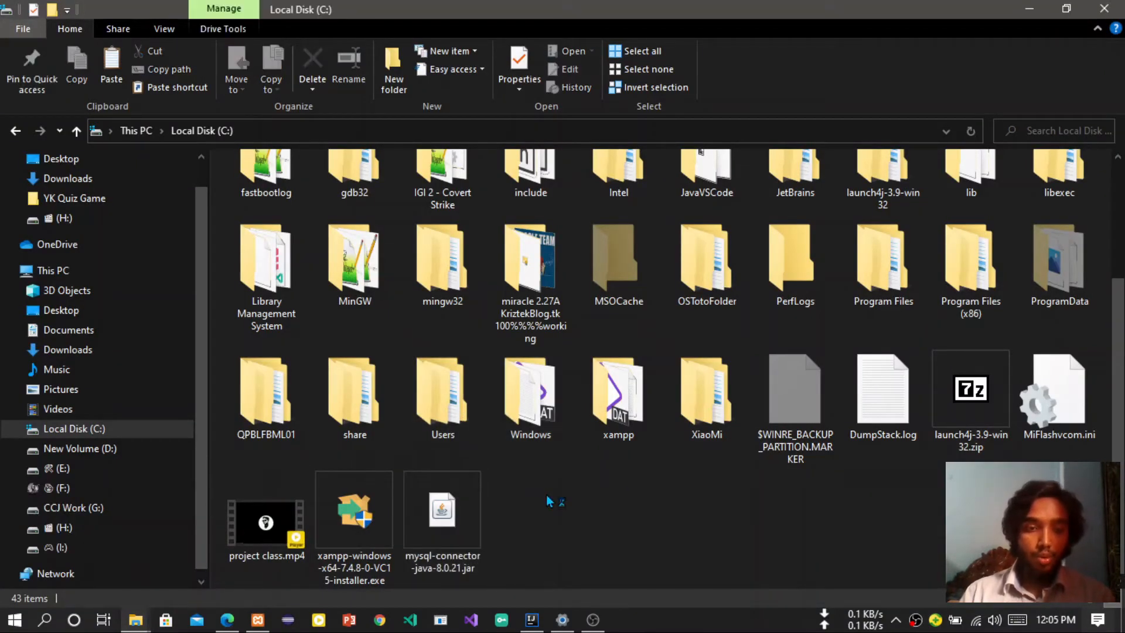
{"action": "left_click", "coordinate": [530, 391]}
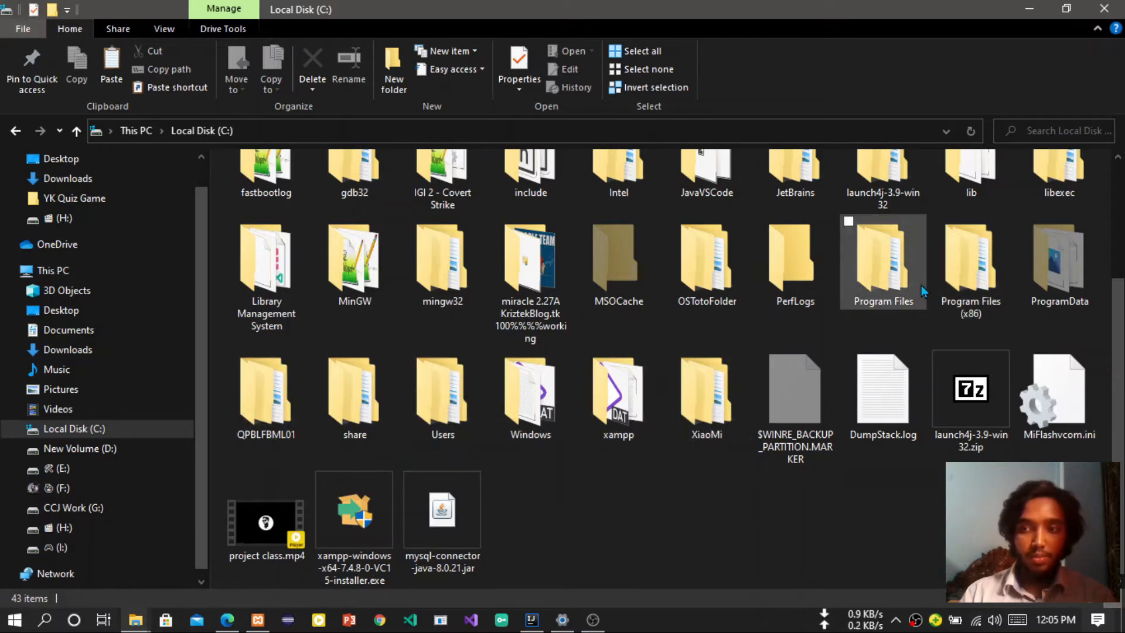
{"action": "double_click", "coordinate": [883, 262]}
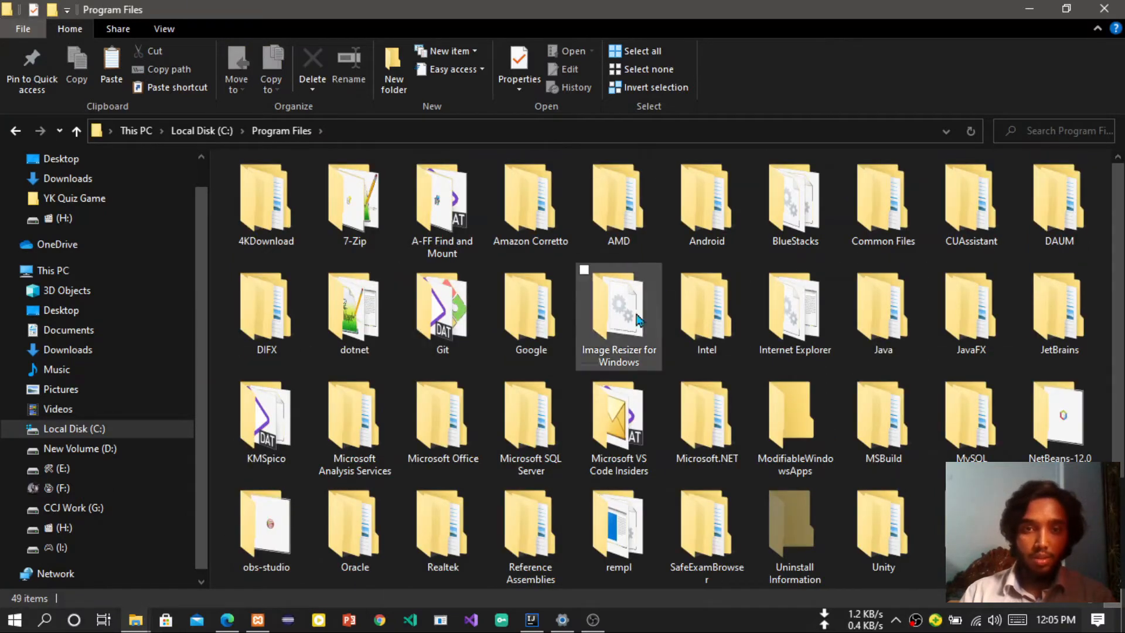
{"action": "mouse_move", "coordinate": [899, 257]}
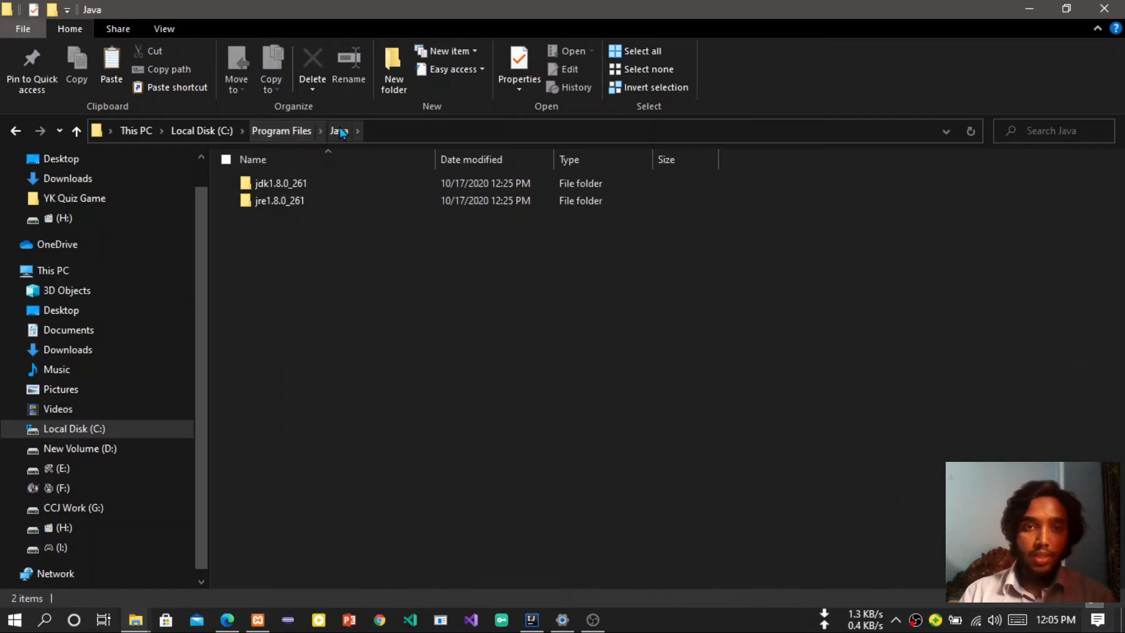
{"action": "double_click", "coordinate": [280, 183]}
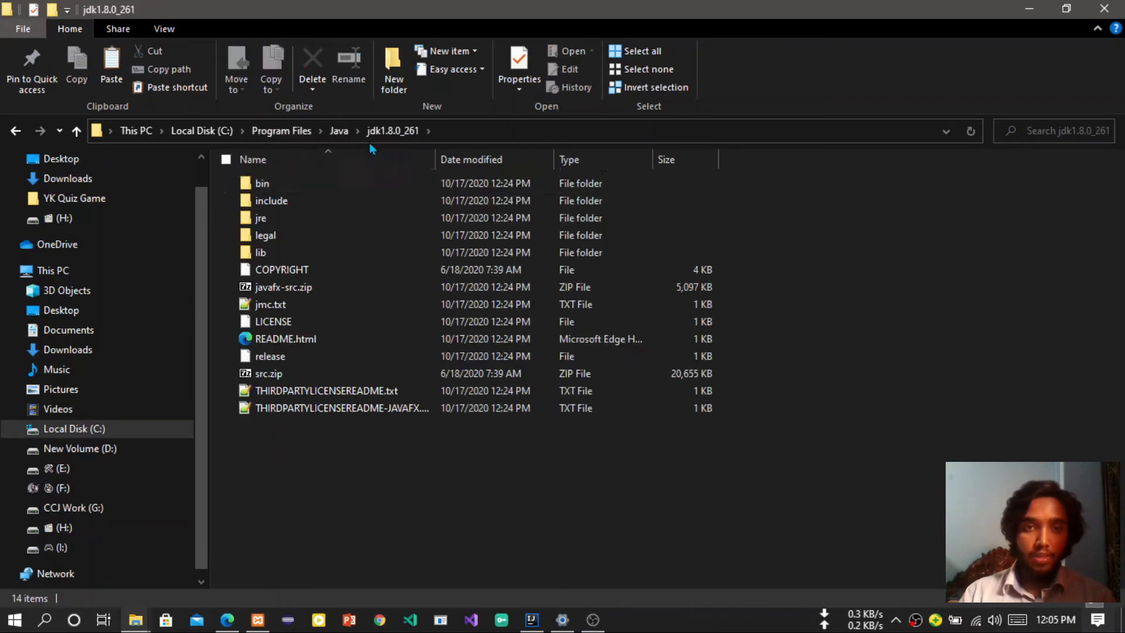
{"action": "mouse_move", "coordinate": [490, 142]}
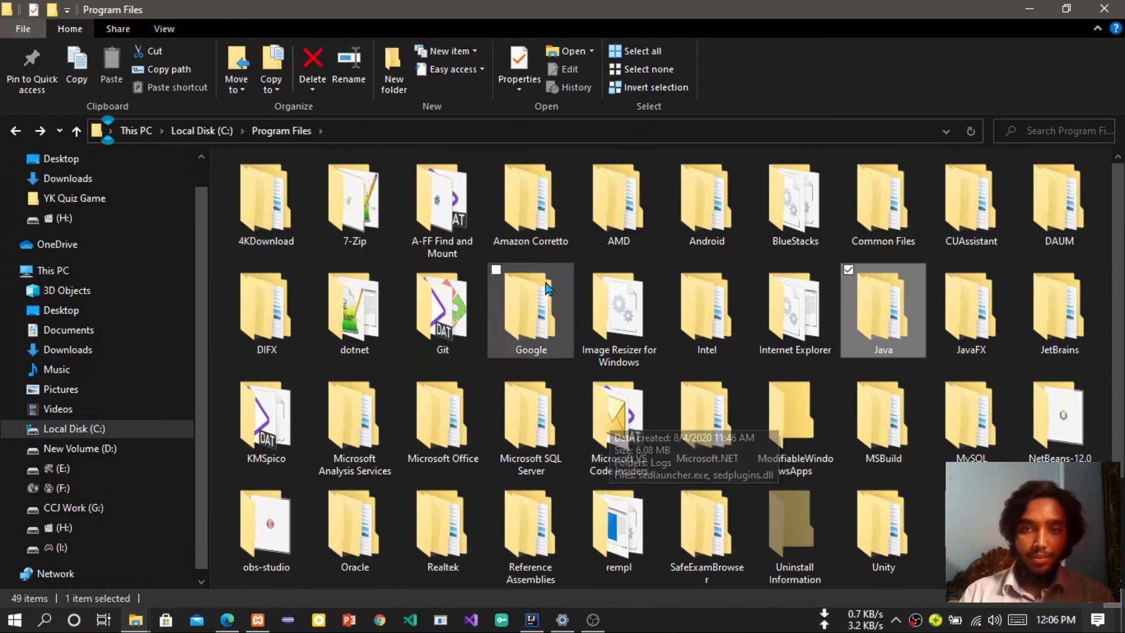
Settle on the Amazon Corretto jdk11.0.8_10 folder after checking zulu-14, and return to Settings.
{"action": "double_click", "coordinate": [530, 204]}
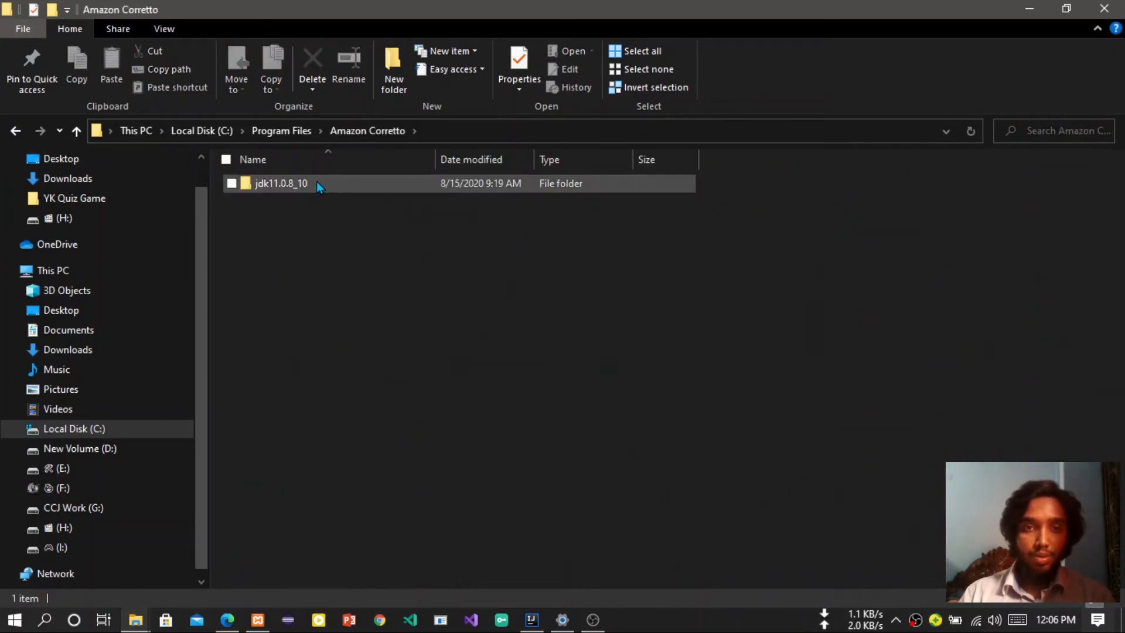
{"action": "double_click", "coordinate": [280, 183]}
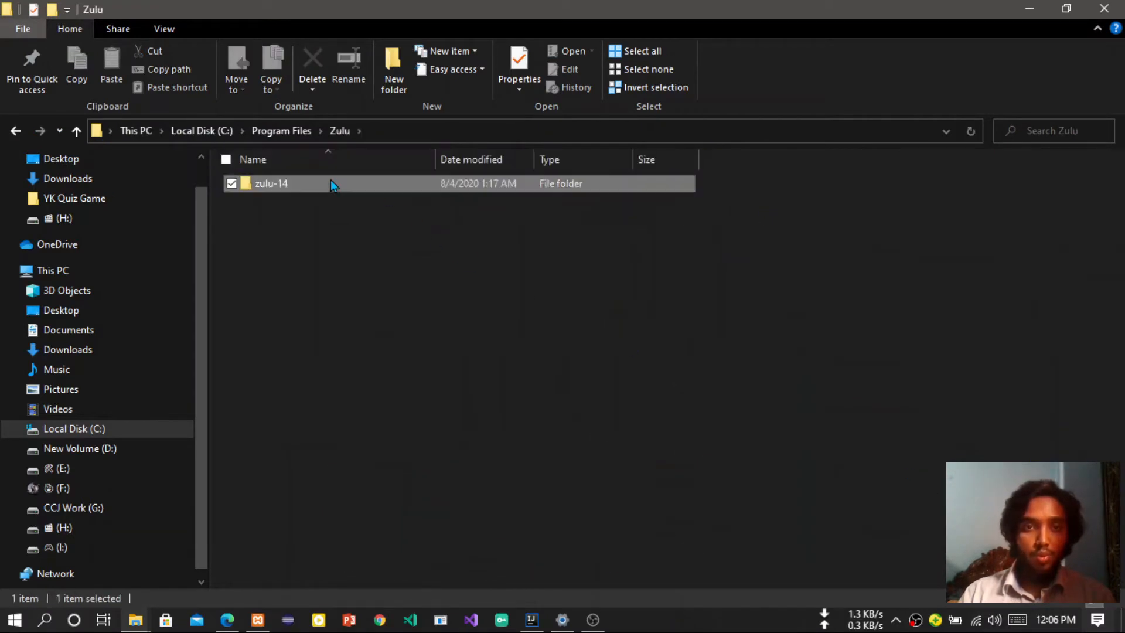
{"action": "double_click", "coordinate": [270, 183]}
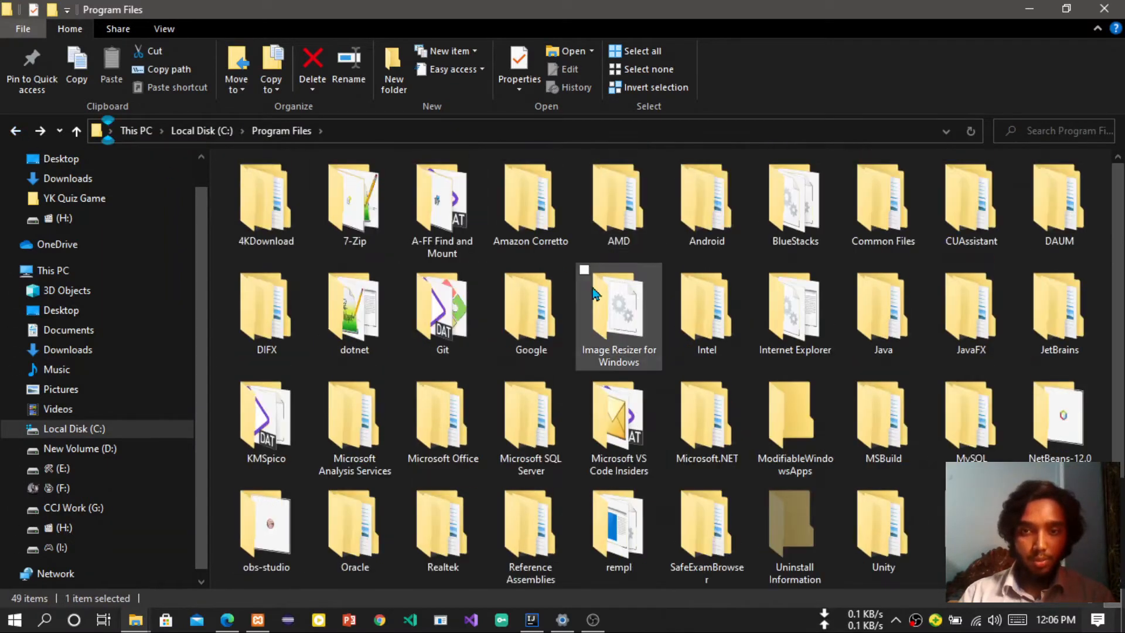
{"action": "double_click", "coordinate": [530, 197]}
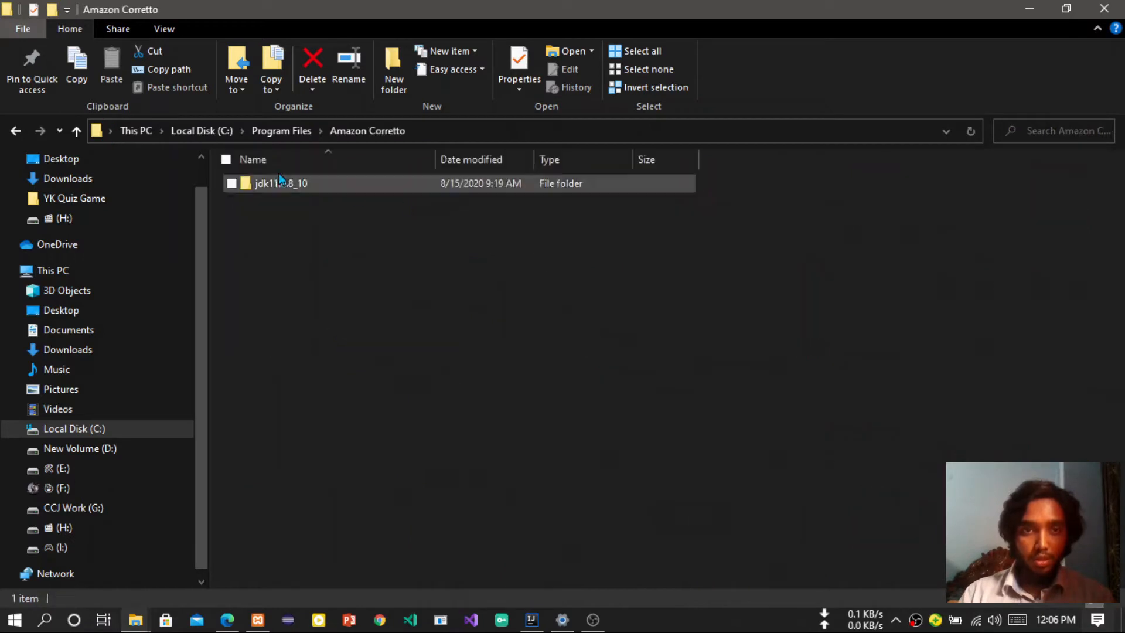
{"action": "double_click", "coordinate": [280, 183]}
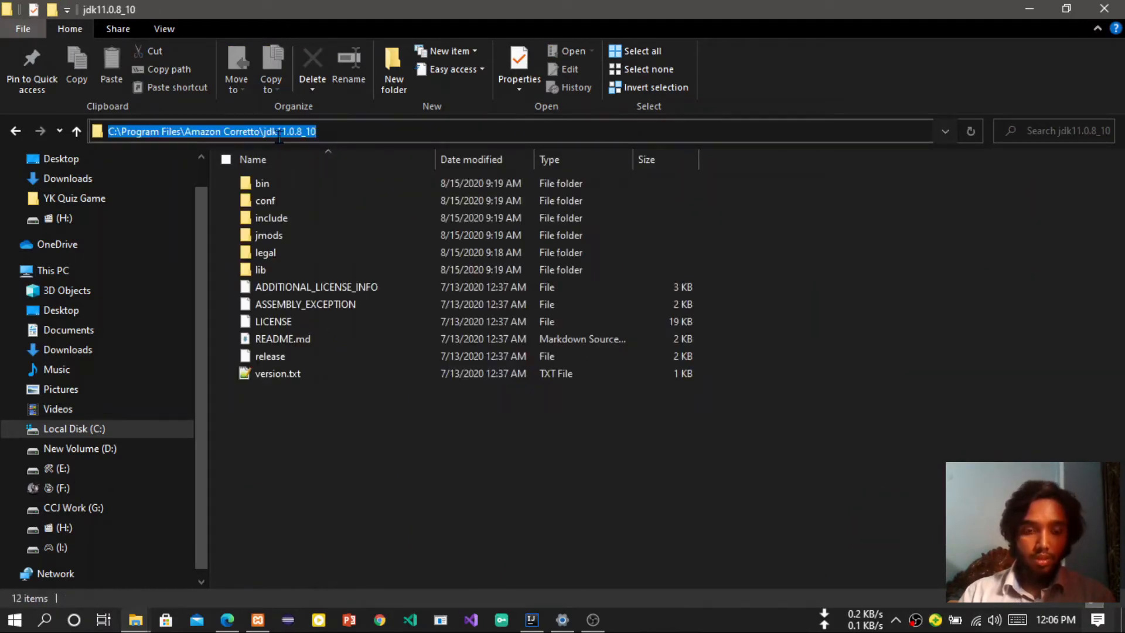
{"action": "left_click", "coordinate": [531, 619]}
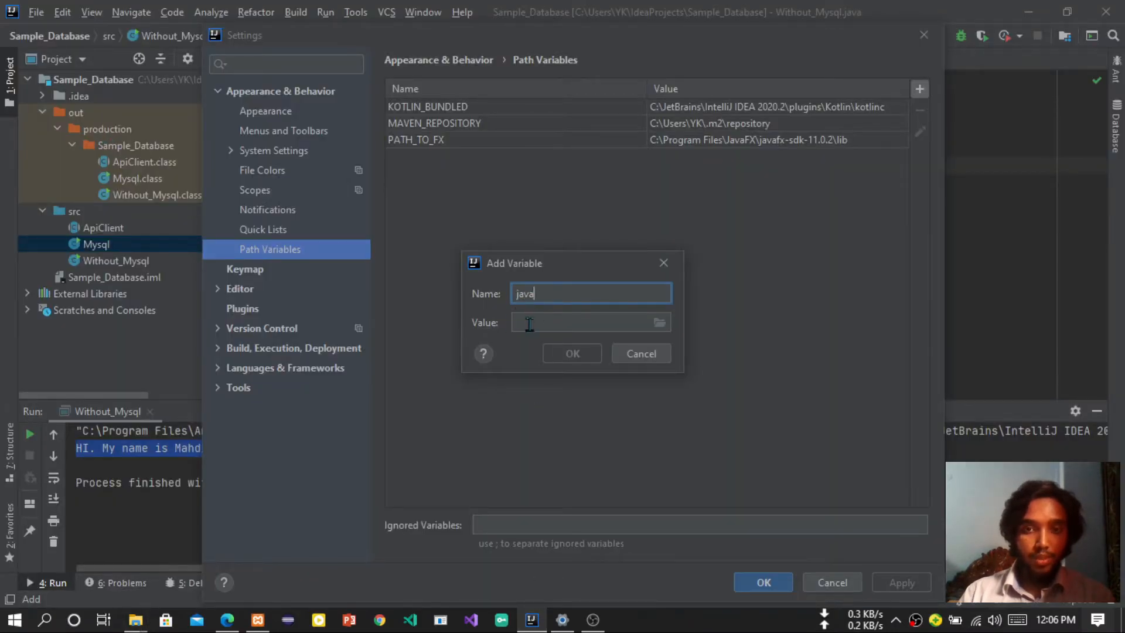
Set the java variable's value to the Amazon Corretto\jdk11.0.8_10 path and save the settings.
{"action": "left_click", "coordinate": [574, 322]}
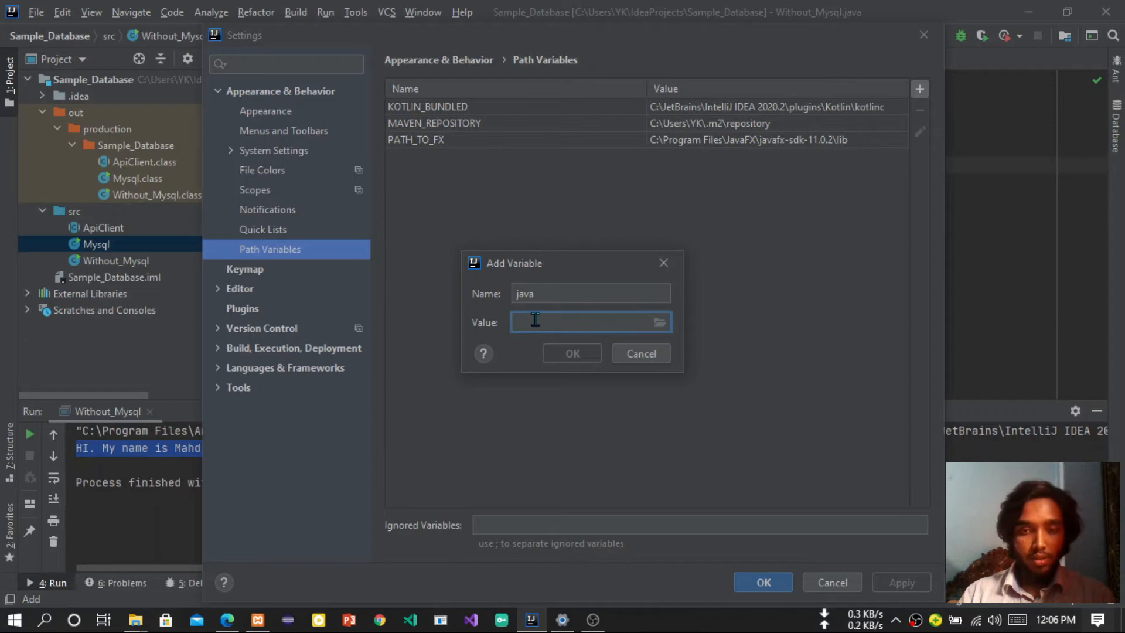
{"action": "type", "text": "Amazon Corretto\\jdk11.0.8_10"}
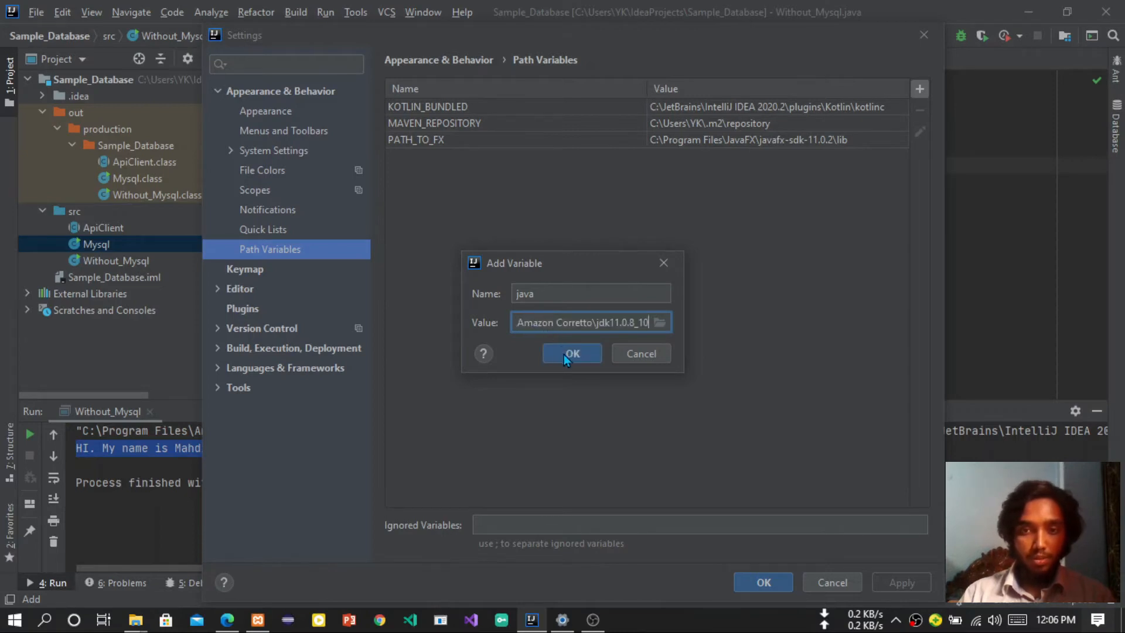
{"action": "left_click", "coordinate": [571, 353]}
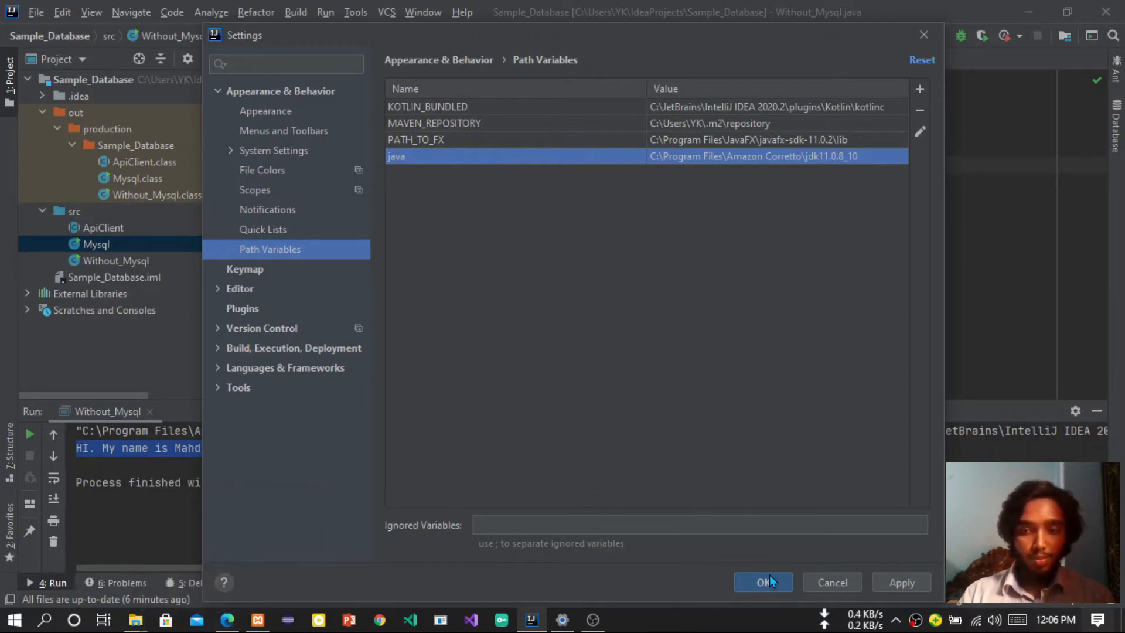
{"action": "left_click", "coordinate": [762, 582]}
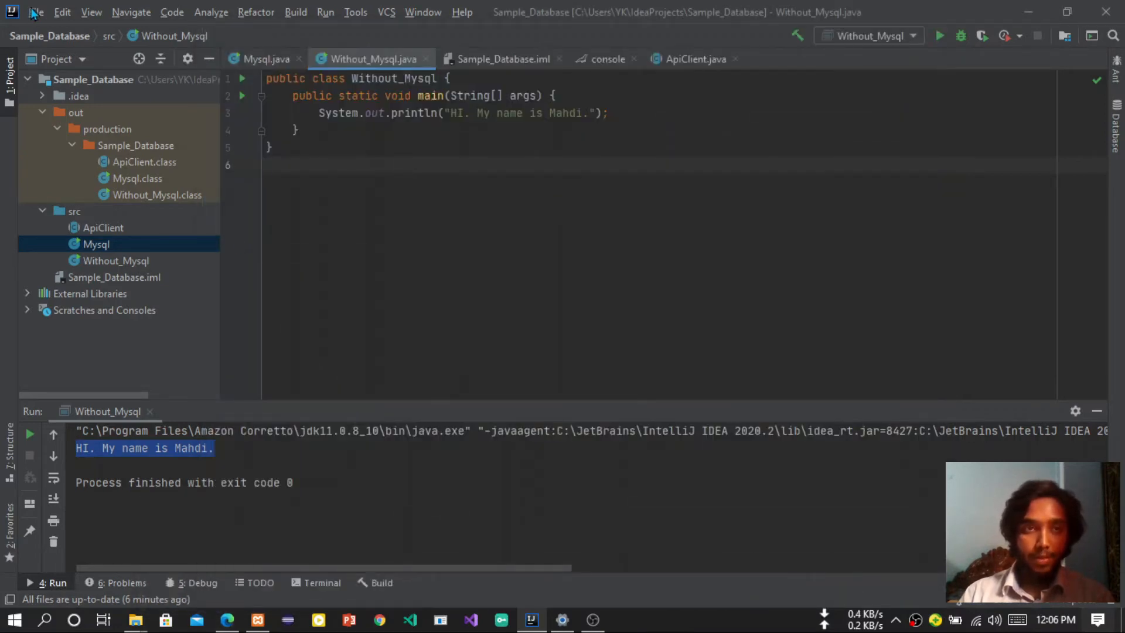
Return to the guide in the browser and scroll to Step 3 on external tools.
{"action": "left_click", "coordinate": [226, 618]}
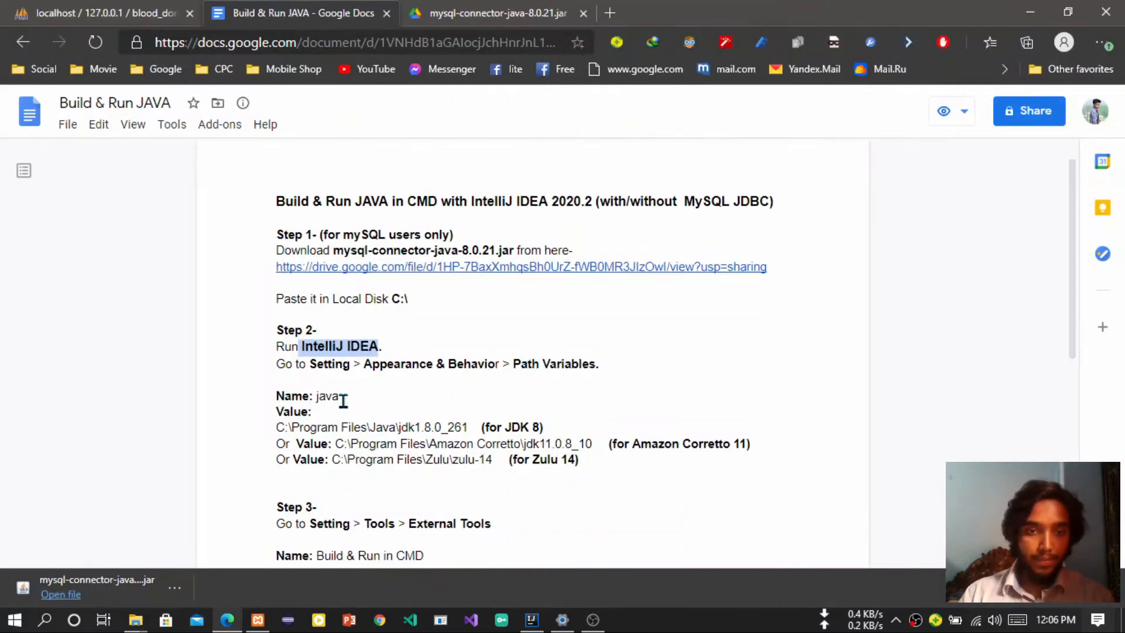
{"action": "scroll", "scroll_direction": "down", "scroll_amount": 3}
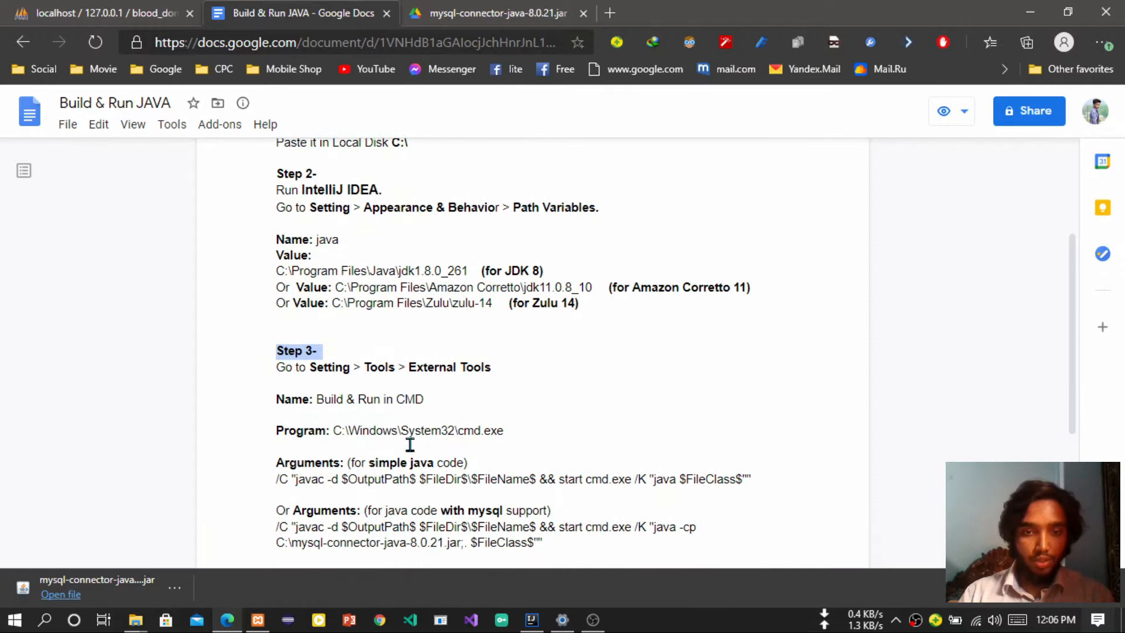
{"action": "mouse_move", "coordinate": [530, 618]}
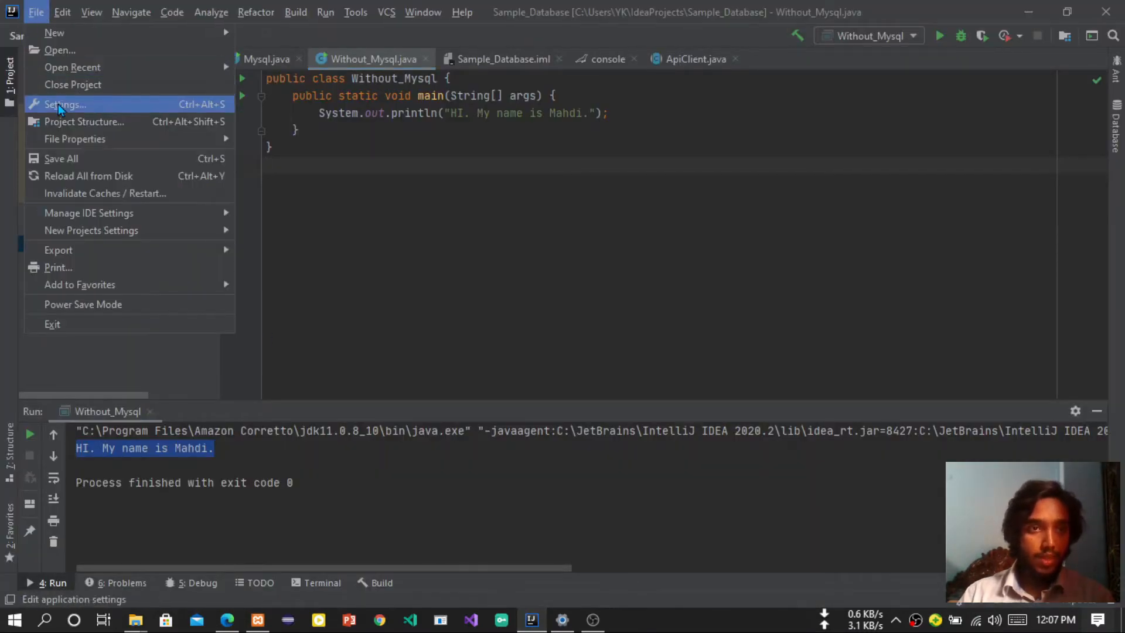
Reach Settings > Tools > External Tools and start a new external tool.
{"action": "left_click", "coordinate": [64, 105]}
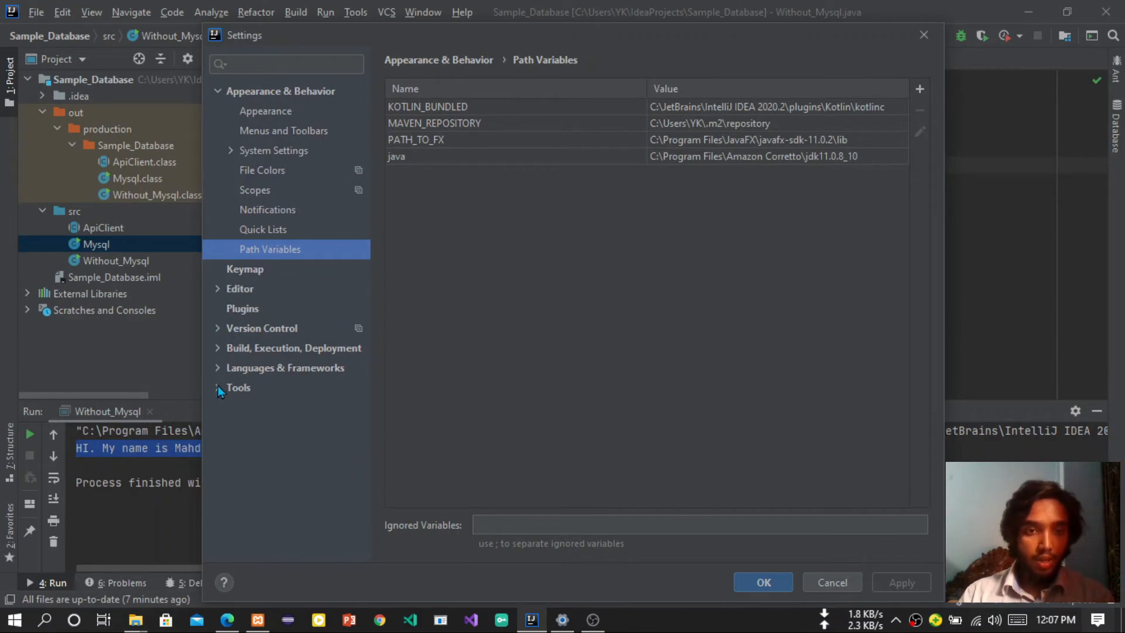
{"action": "left_click", "coordinate": [238, 388]}
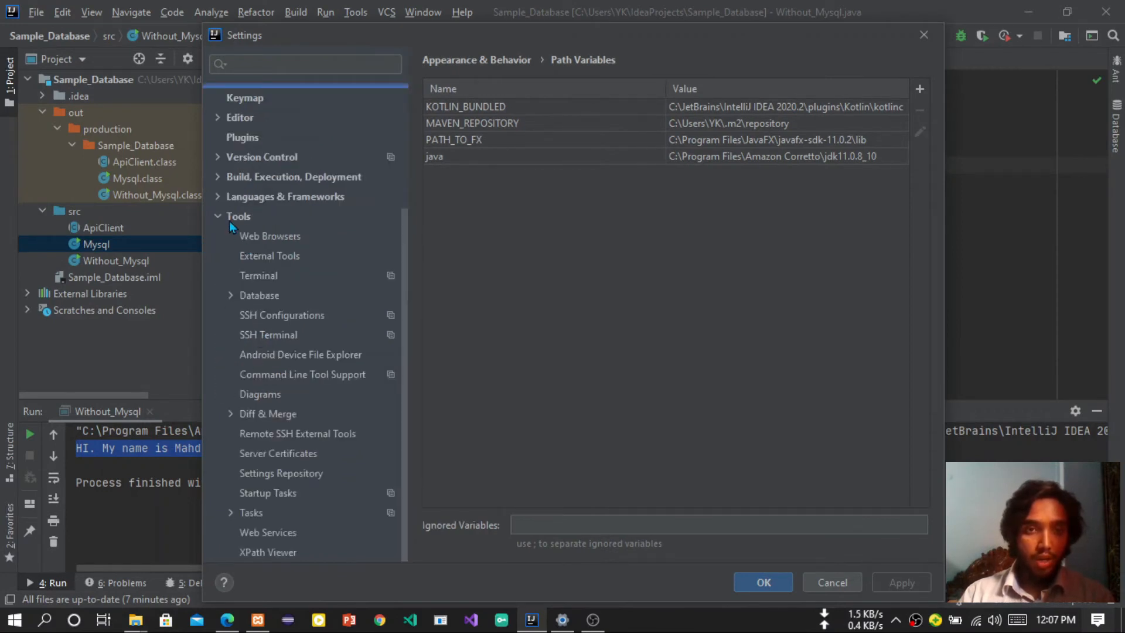
{"action": "left_click", "coordinate": [238, 215]}
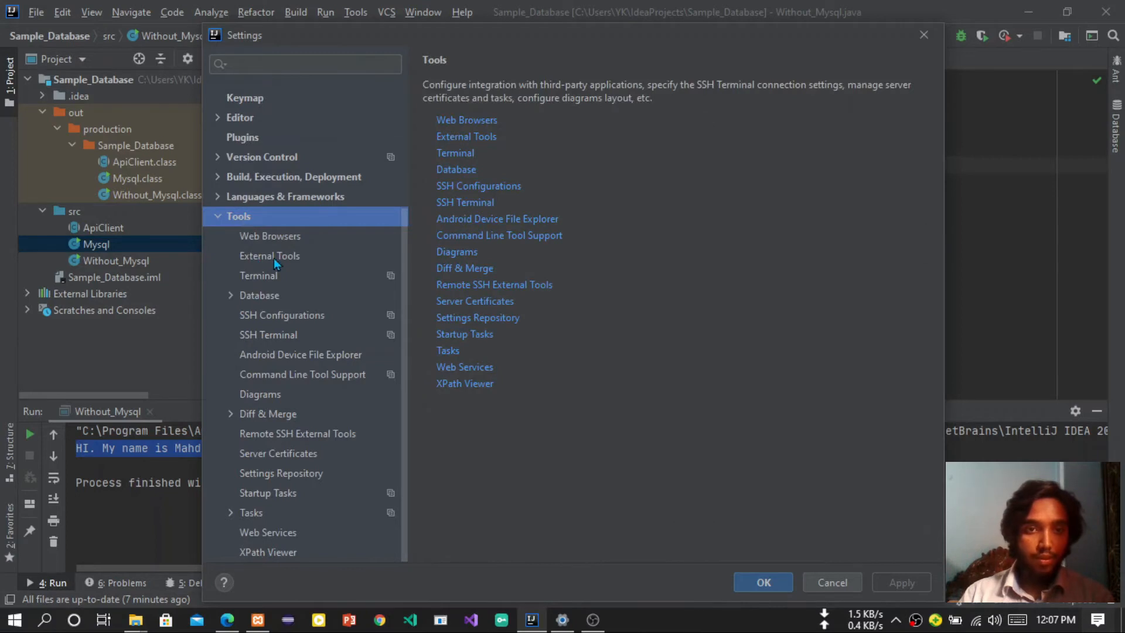
{"action": "mouse_move", "coordinate": [261, 264]}
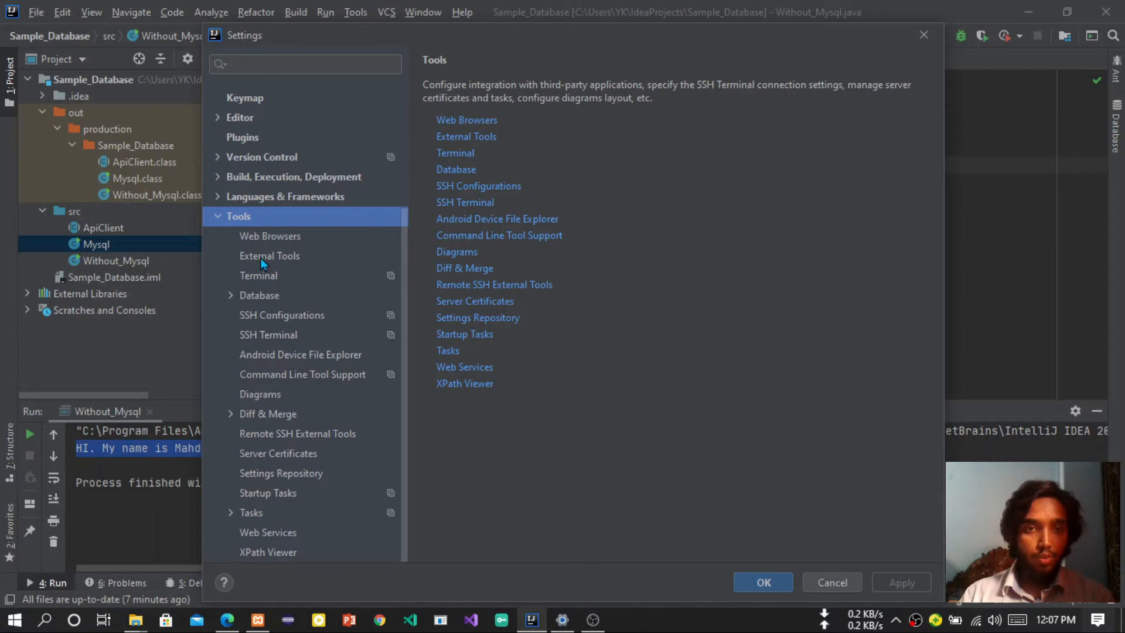
{"action": "left_click", "coordinate": [269, 255]}
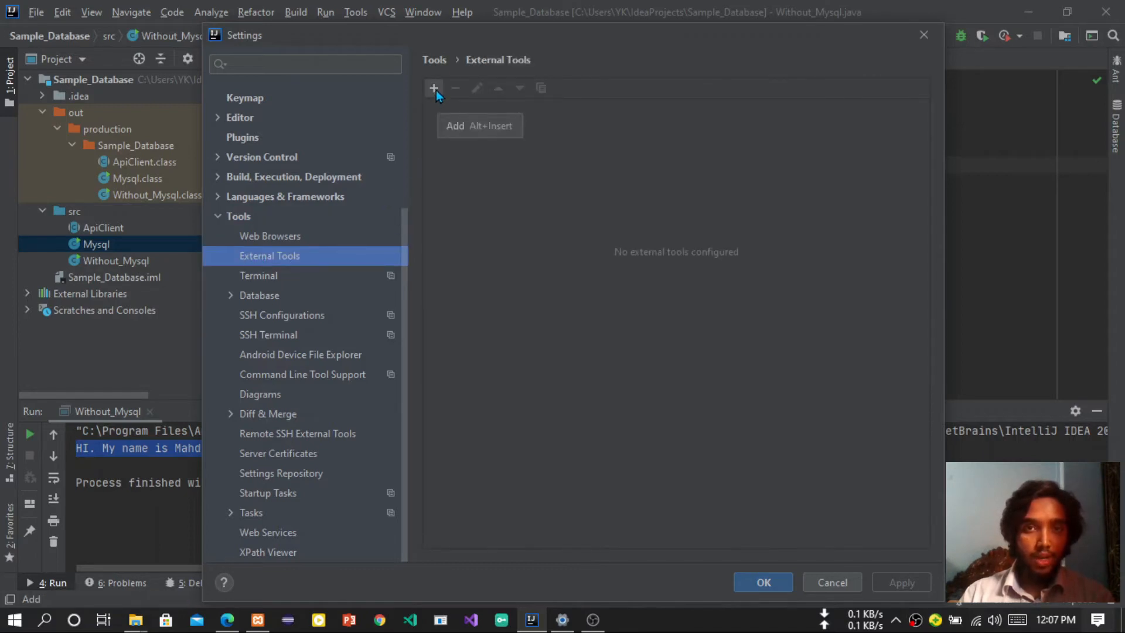
{"action": "left_click", "coordinate": [433, 88]}
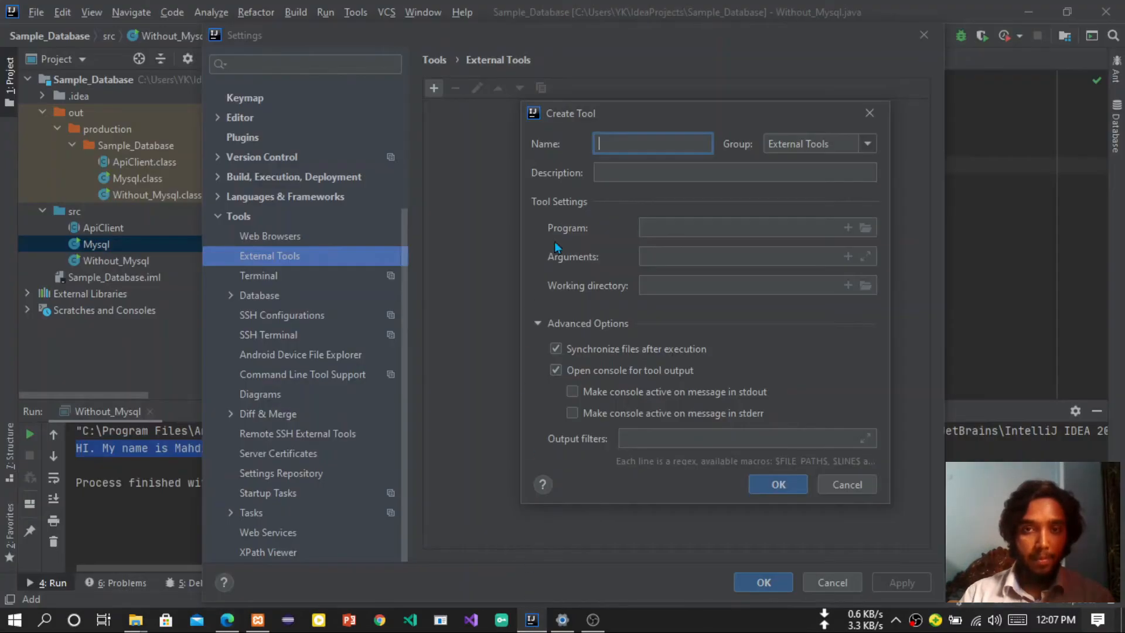
Name it Build & Run in CMD, program C:\Windows\System32\cmd.exe, with the guide's MySQL javac arguments.
{"action": "type", "text": "Build & Run in CMD"}
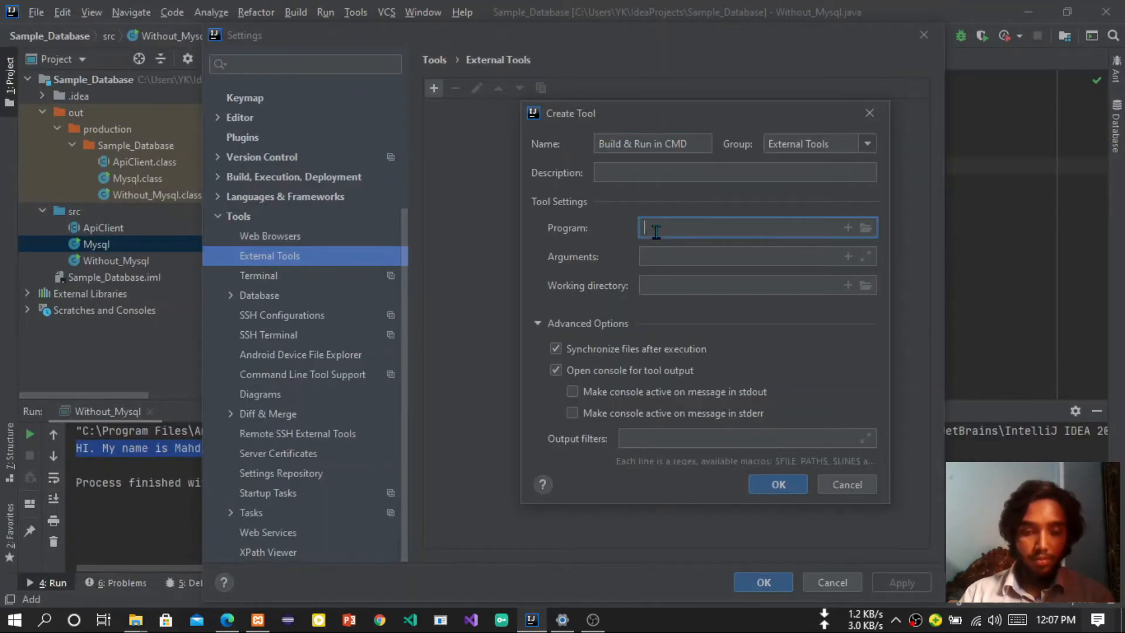
{"action": "type", "text": "C:\\Windows\\System32\\cmd.exe"}
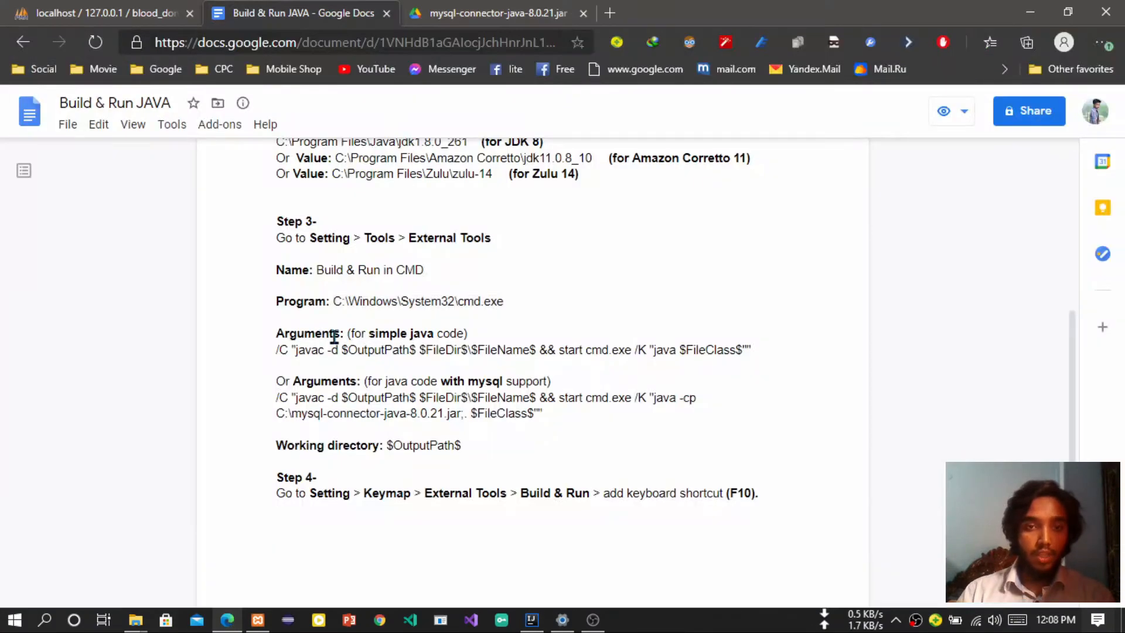
{"action": "double_click", "coordinate": [356, 333]}
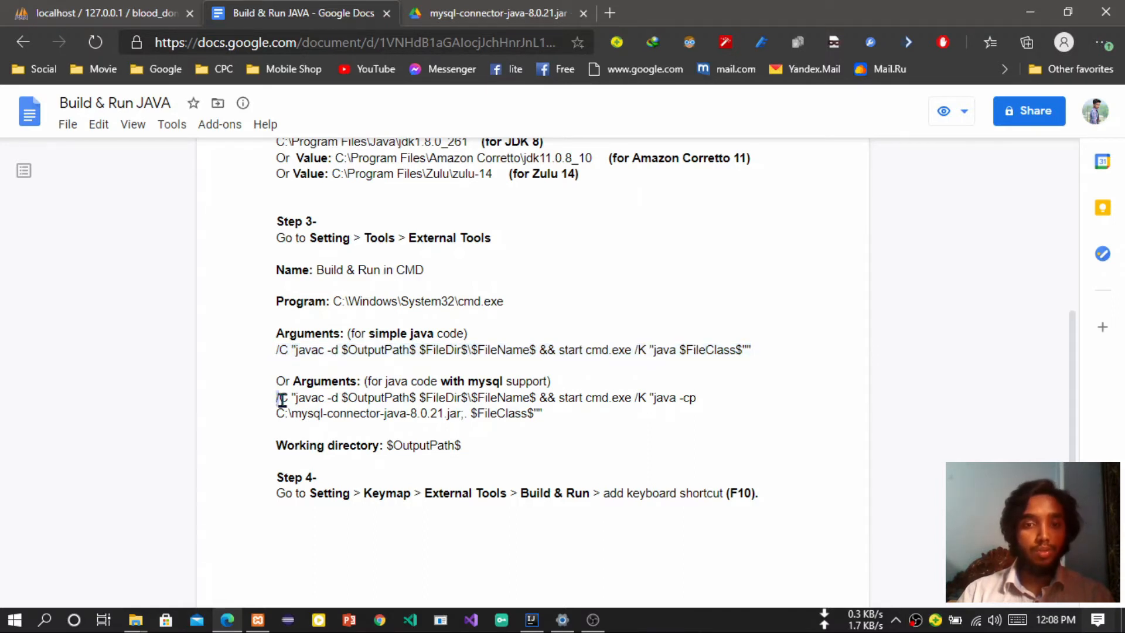
{"action": "left_click_drag", "start_coordinate": [277, 397], "coordinate": [542, 414]}
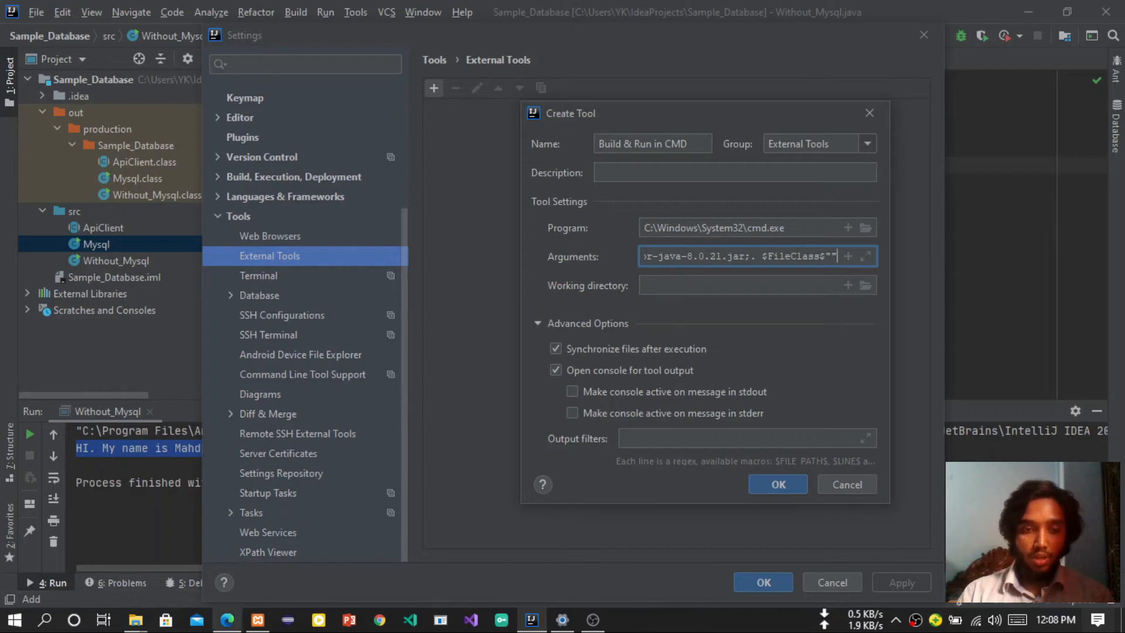
Set the working directory to $OutputPath$ from the guide and save the new tool.
{"action": "left_click", "coordinate": [299, 13]}
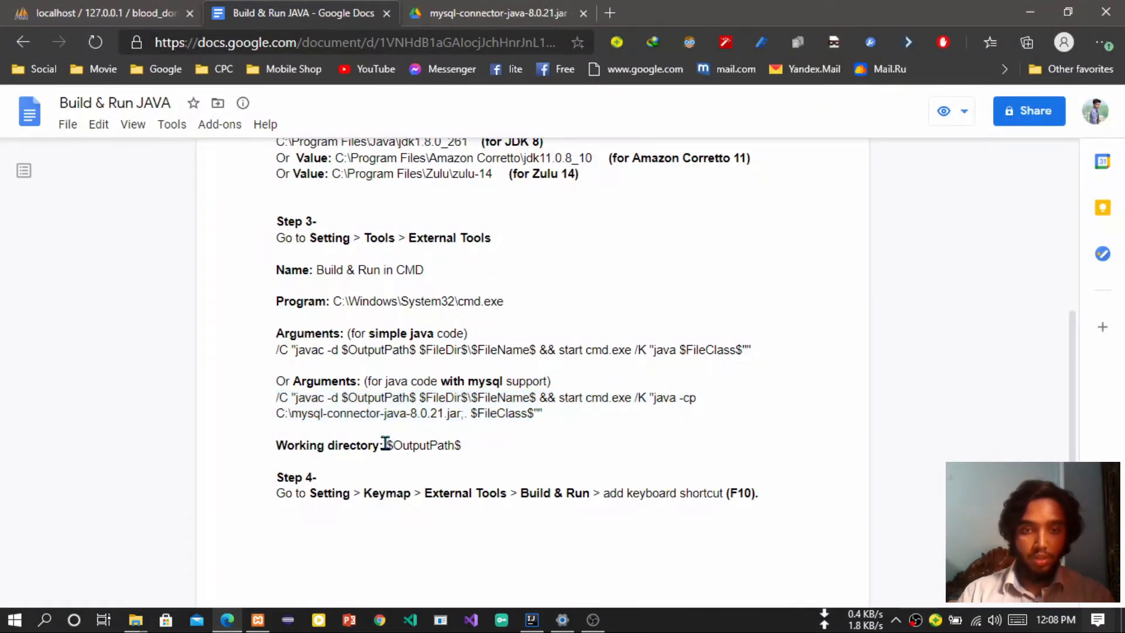
{"action": "double_click", "coordinate": [423, 445]}
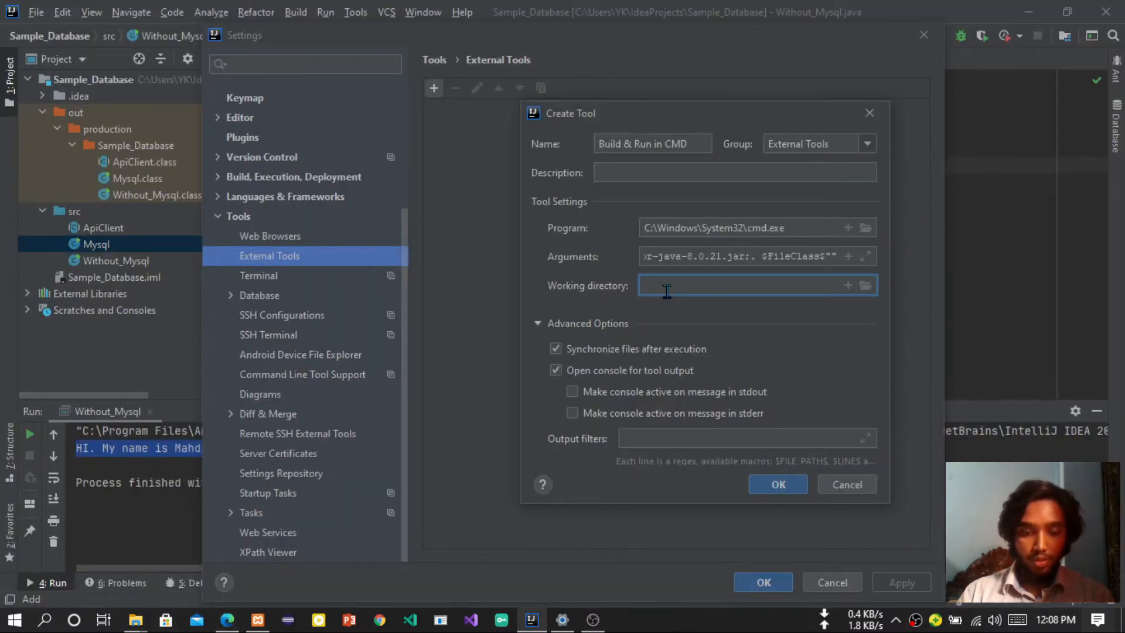
{"action": "type", "text": "$OutputPath$"}
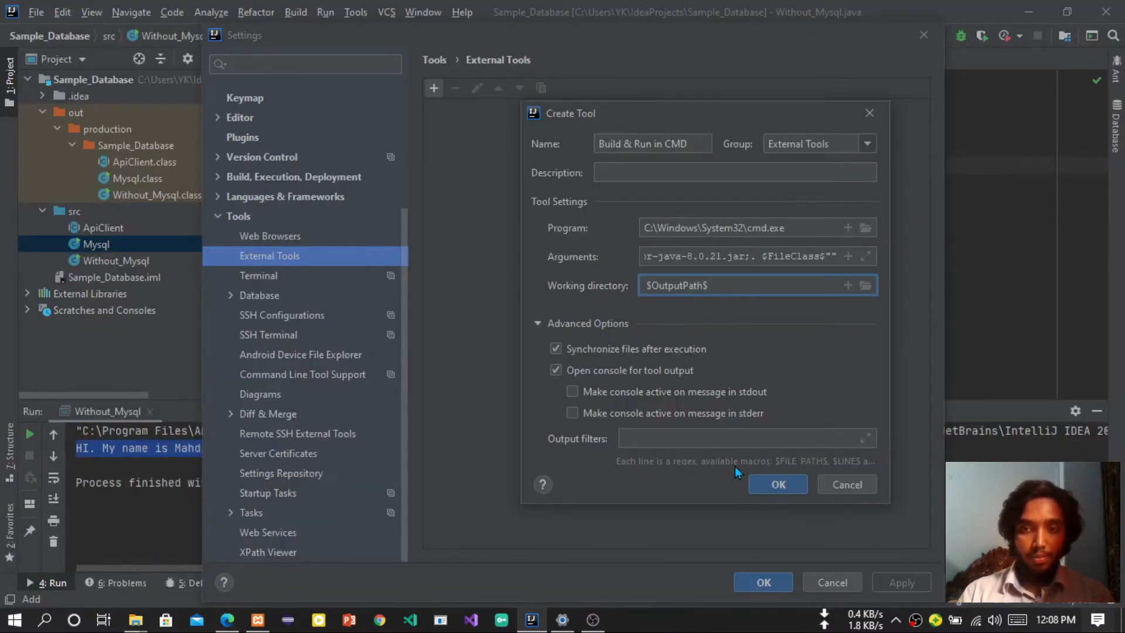
{"action": "left_click", "coordinate": [777, 484]}
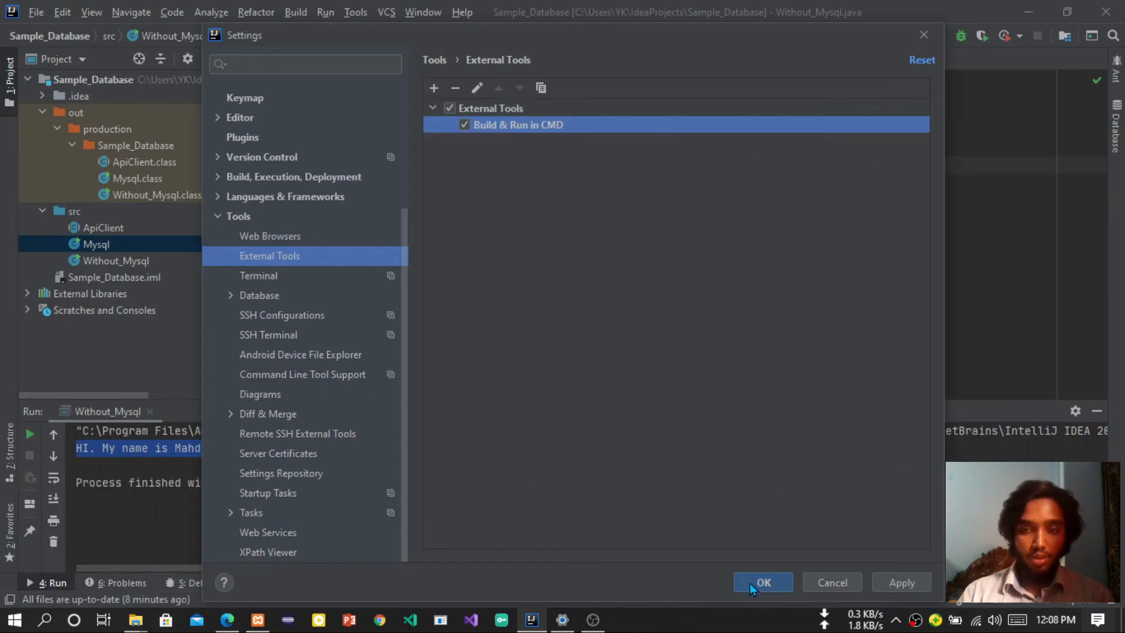
{"action": "left_click", "coordinate": [763, 582]}
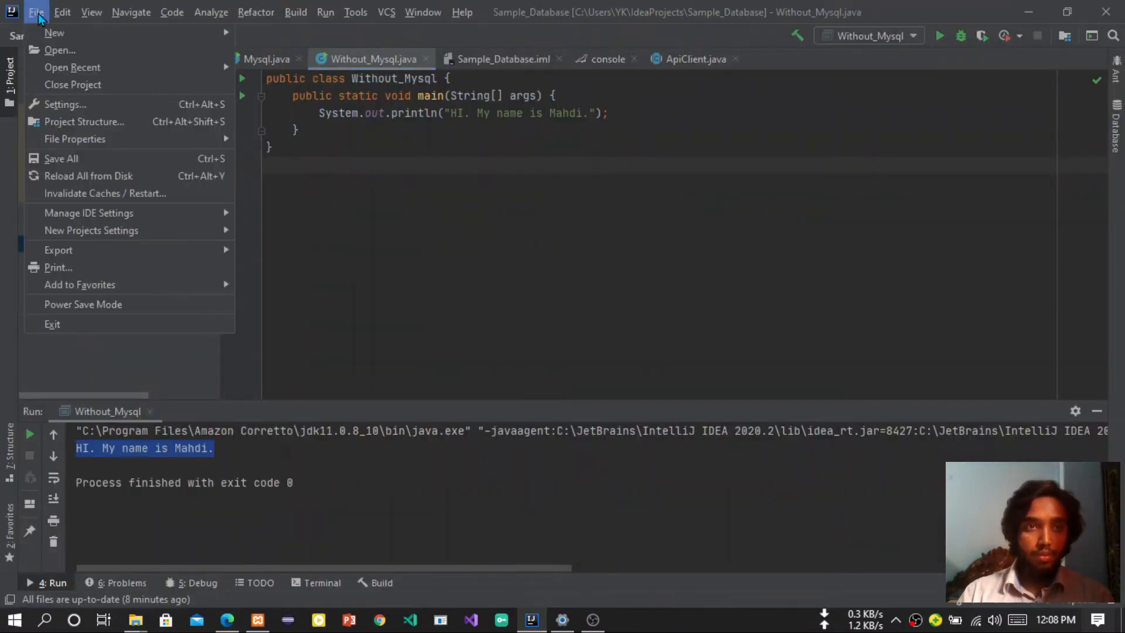
In Settings > Keymap, locate the Build & Run in CMD action under External Tools.
{"action": "left_click", "coordinate": [65, 105]}
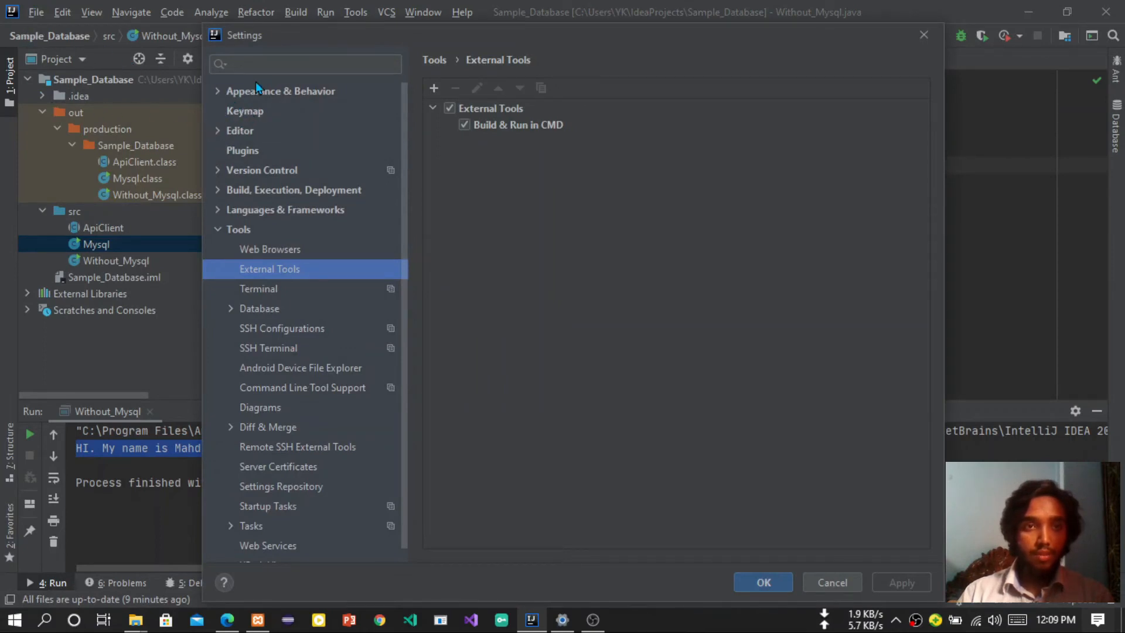
{"action": "left_click", "coordinate": [245, 110]}
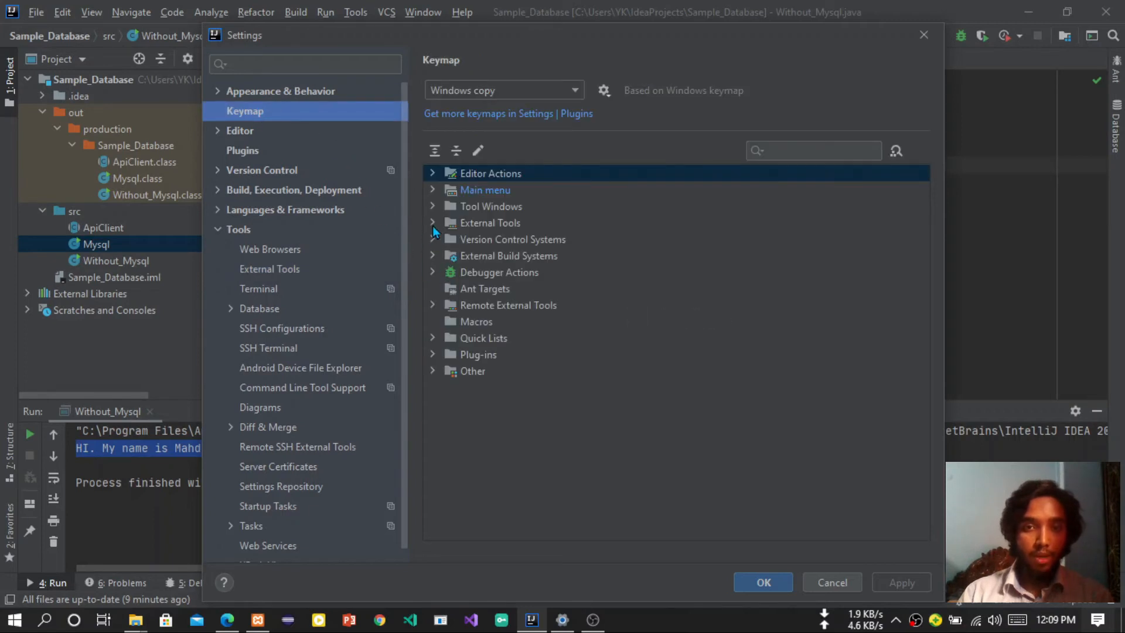
{"action": "mouse_move", "coordinate": [443, 224]}
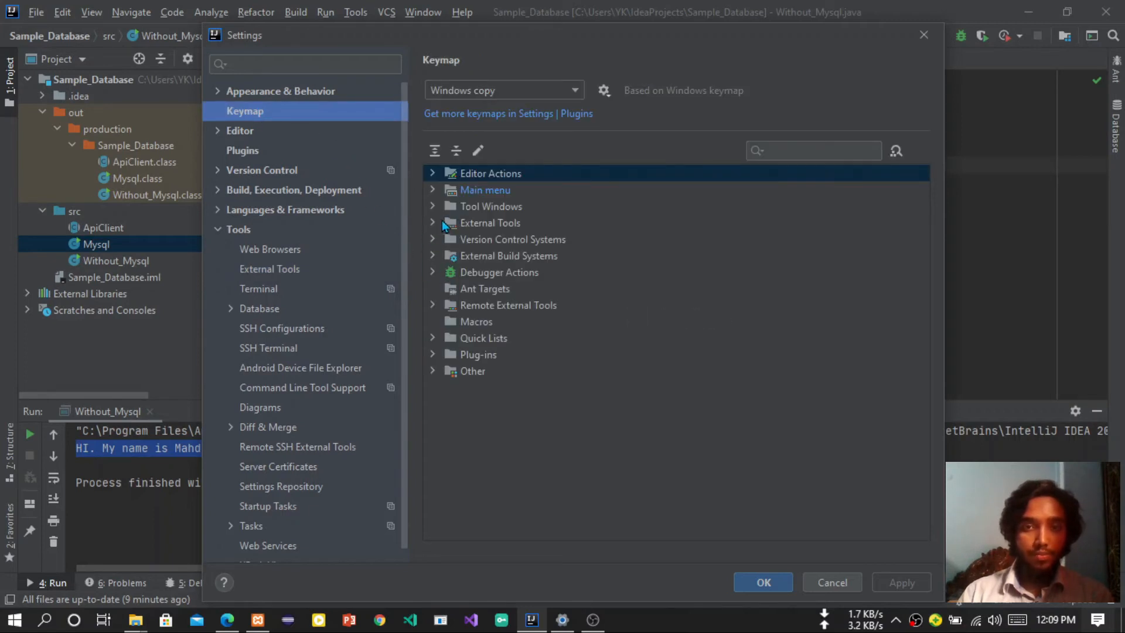
{"action": "left_click", "coordinate": [432, 222]}
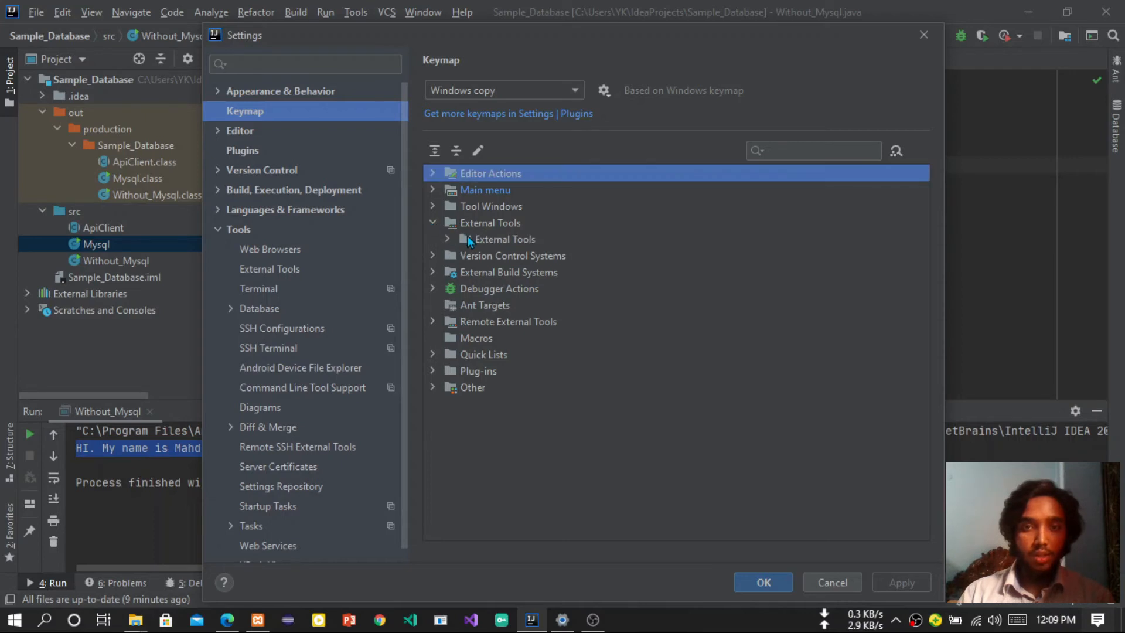
{"action": "left_click", "coordinate": [446, 239]}
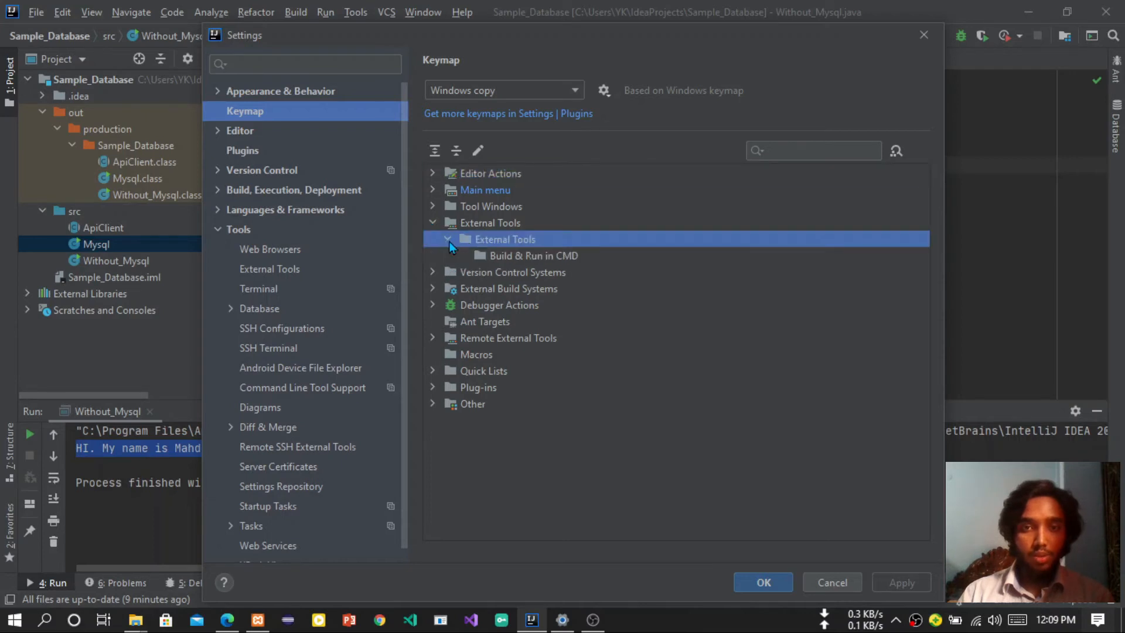
{"action": "left_click", "coordinate": [535, 256]}
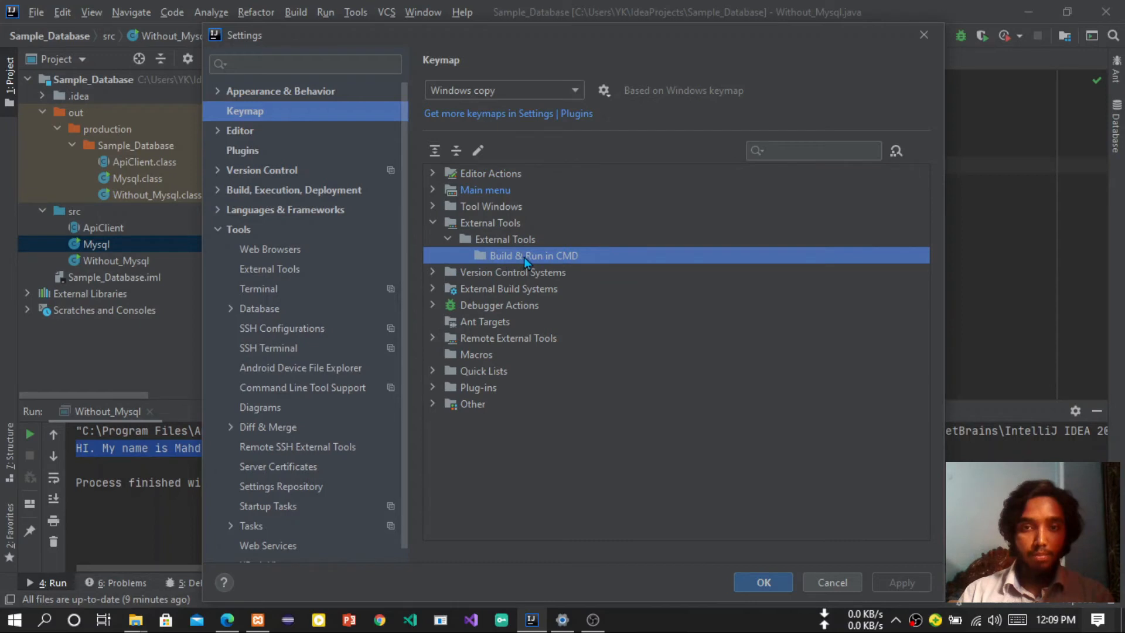
Assign F10 as the keyboard shortcut for Build & Run in CMD.
{"action": "right_click", "coordinate": [532, 255]}
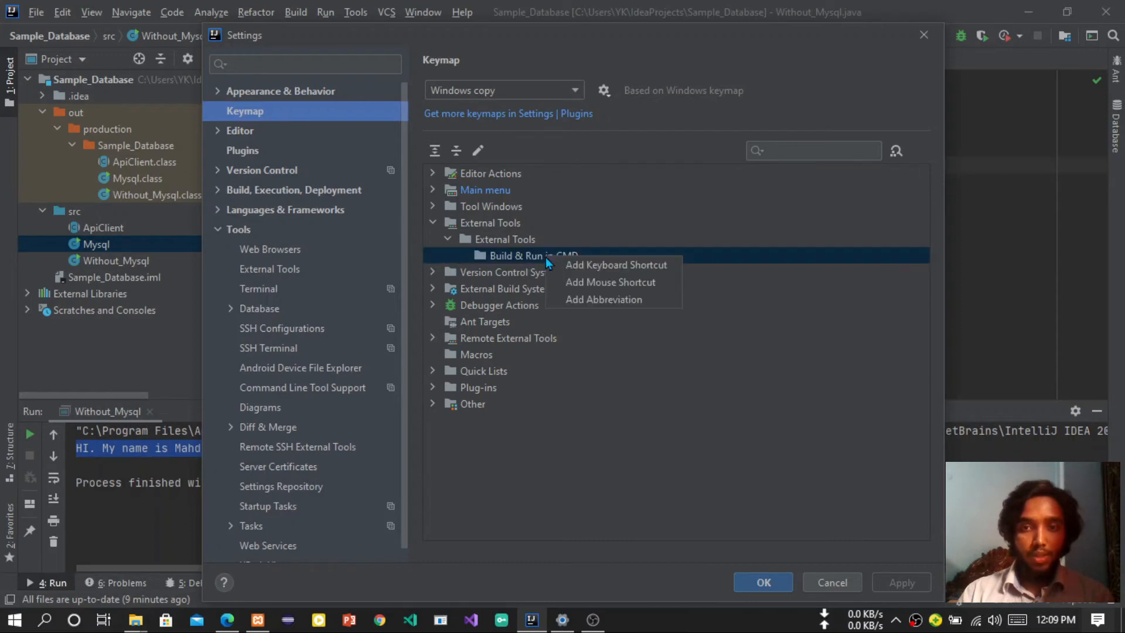
{"action": "mouse_move", "coordinate": [613, 265]}
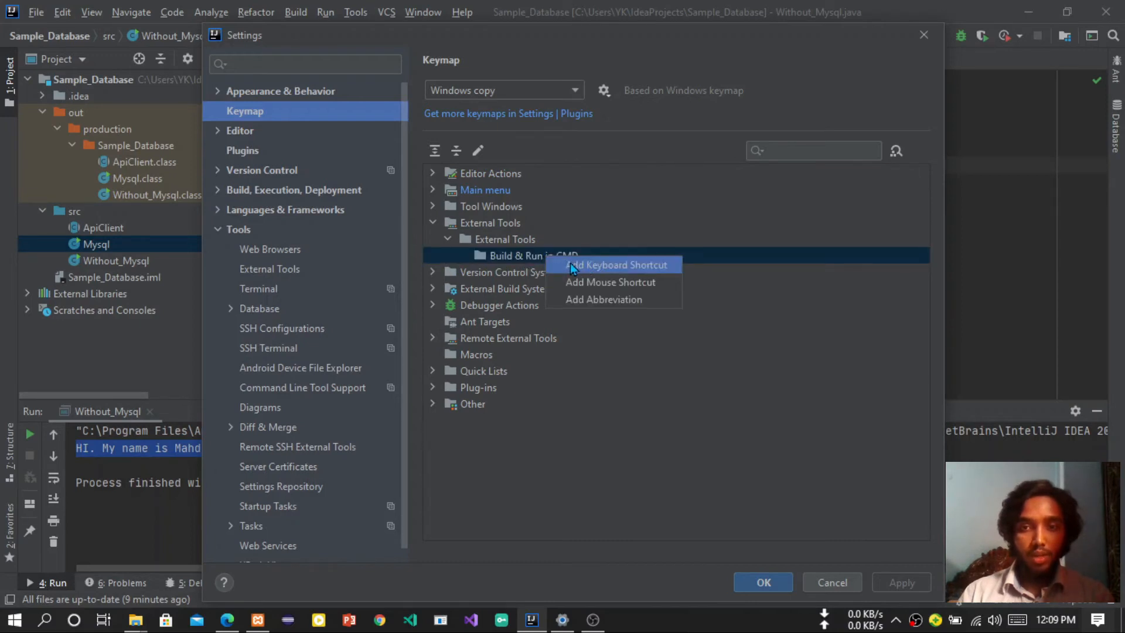
{"action": "mouse_move", "coordinate": [613, 274]}
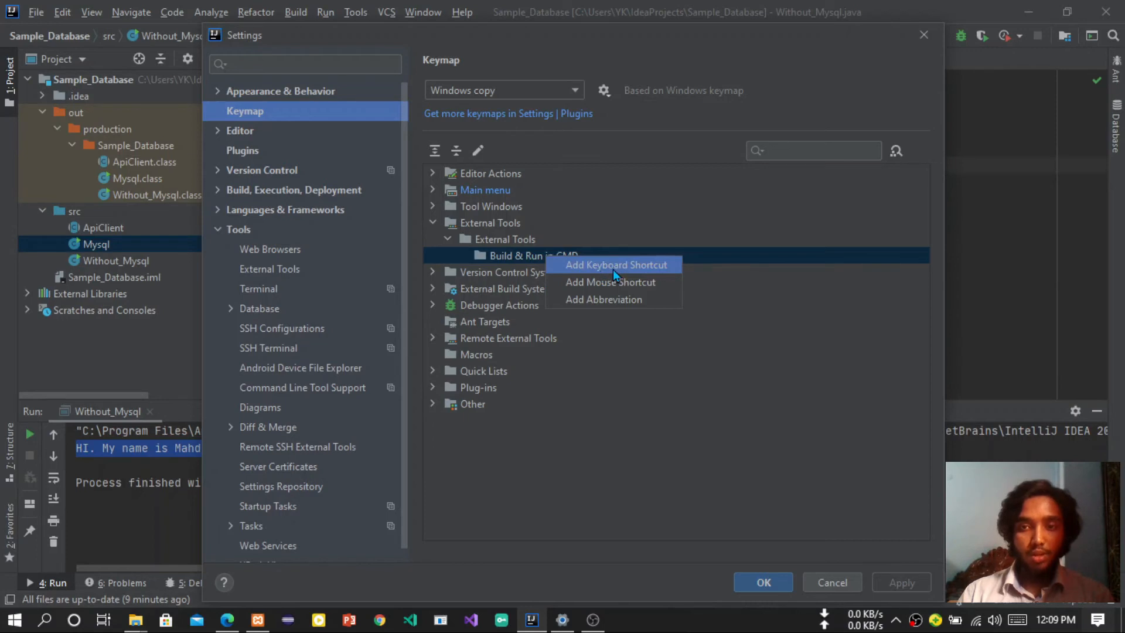
{"action": "left_click", "coordinate": [614, 265]}
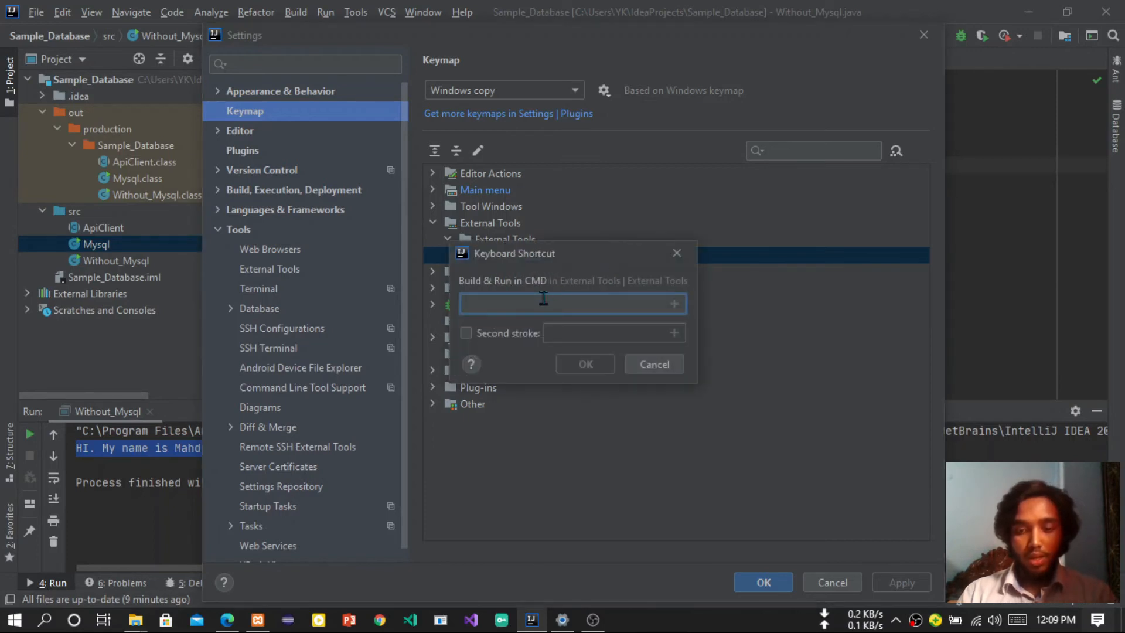
{"action": "key", "text": "F10"}
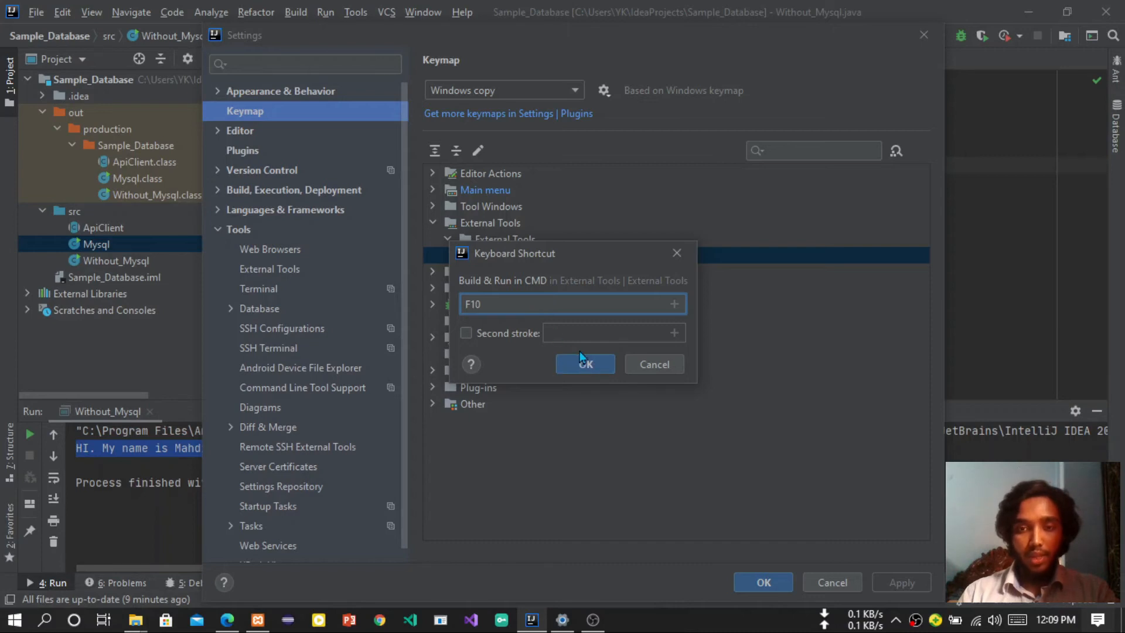
{"action": "left_click", "coordinate": [585, 364]}
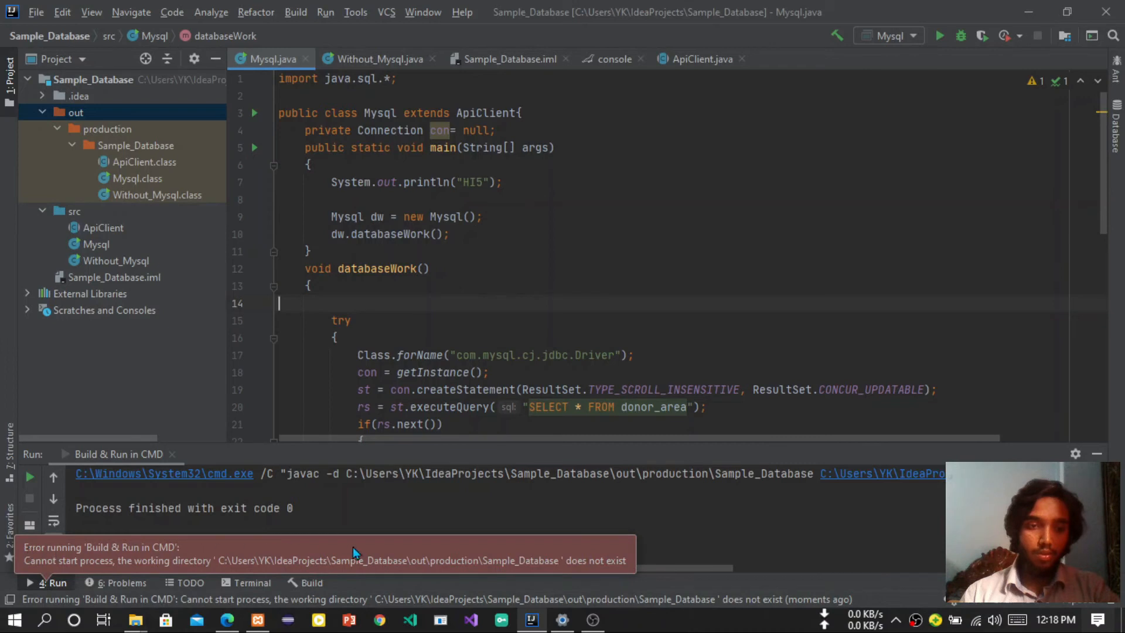
{"action": "mouse_move", "coordinate": [226, 569]}
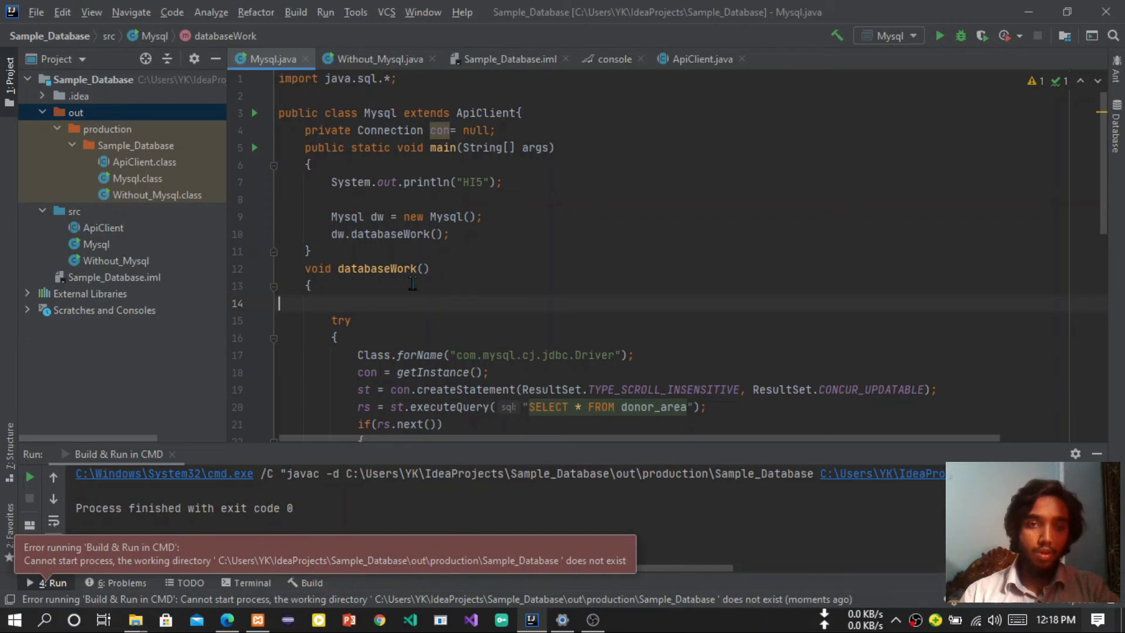
Reopen the Build & Run in CMD tool for editing under External Tools.
{"action": "left_click", "coordinate": [35, 12]}
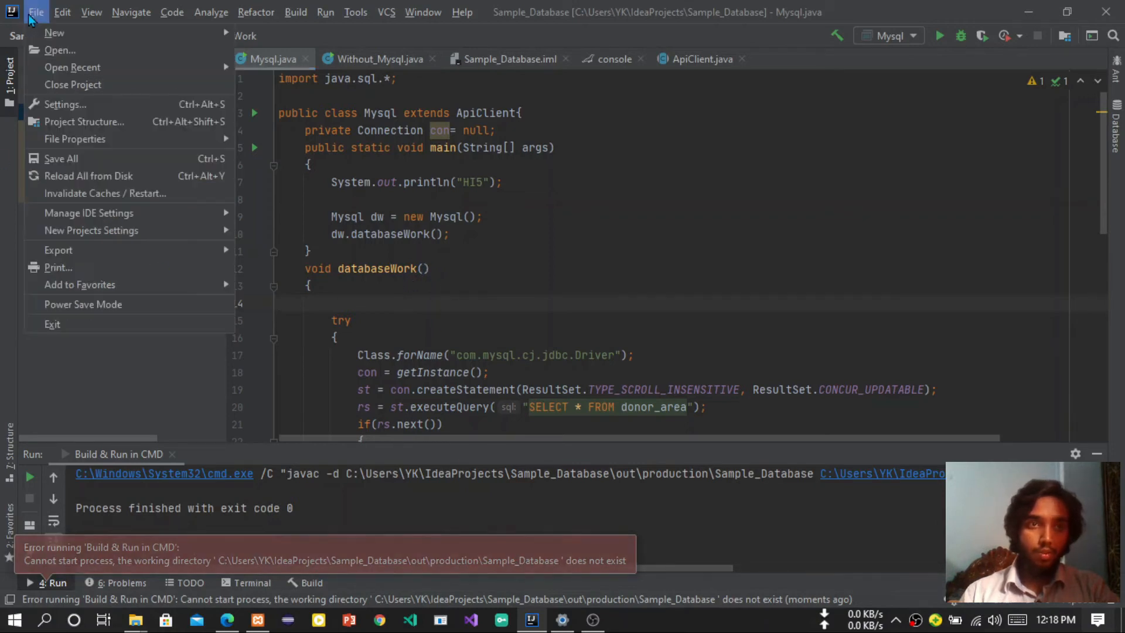
{"action": "mouse_move", "coordinate": [64, 104]}
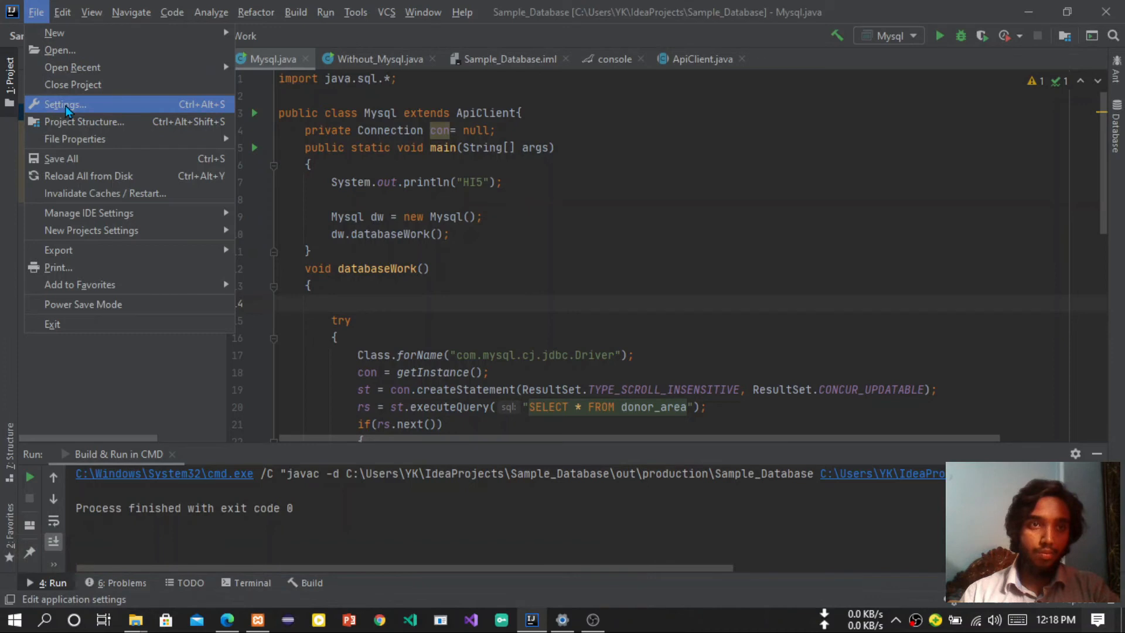
{"action": "left_click", "coordinate": [63, 104]}
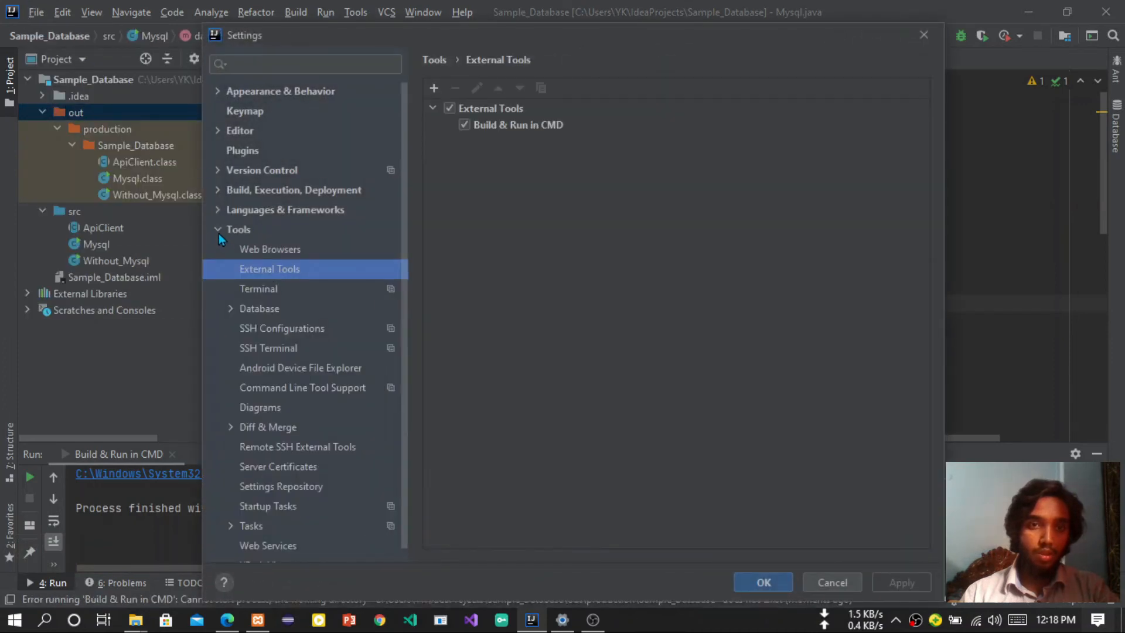
{"action": "left_click", "coordinate": [218, 229]}
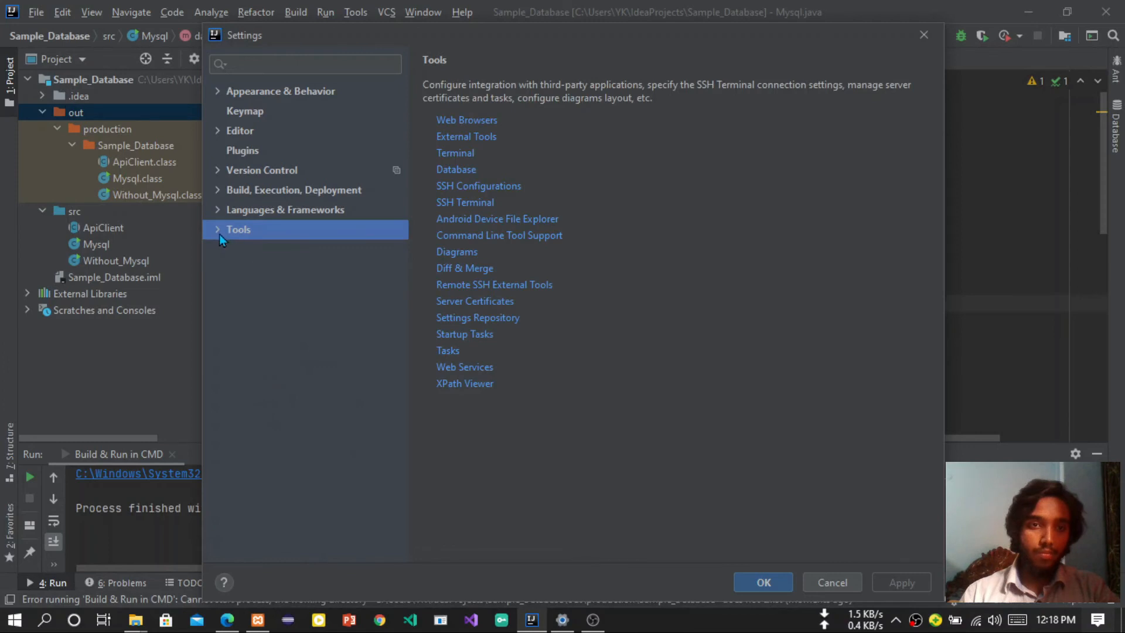
{"action": "left_click", "coordinate": [467, 136]}
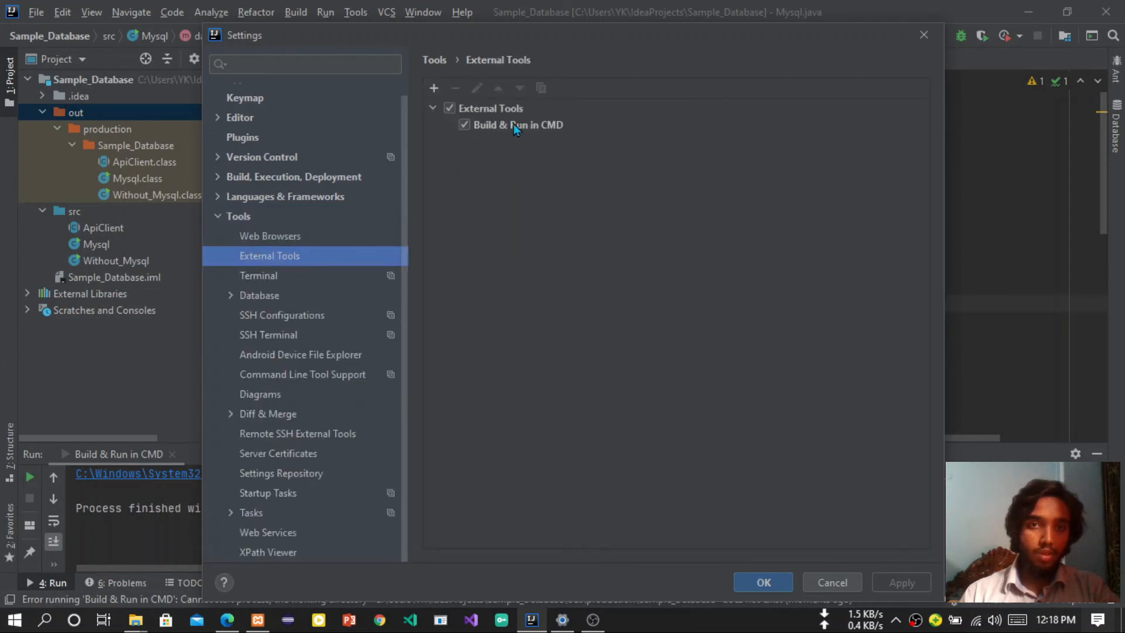
{"action": "double_click", "coordinate": [511, 125]}
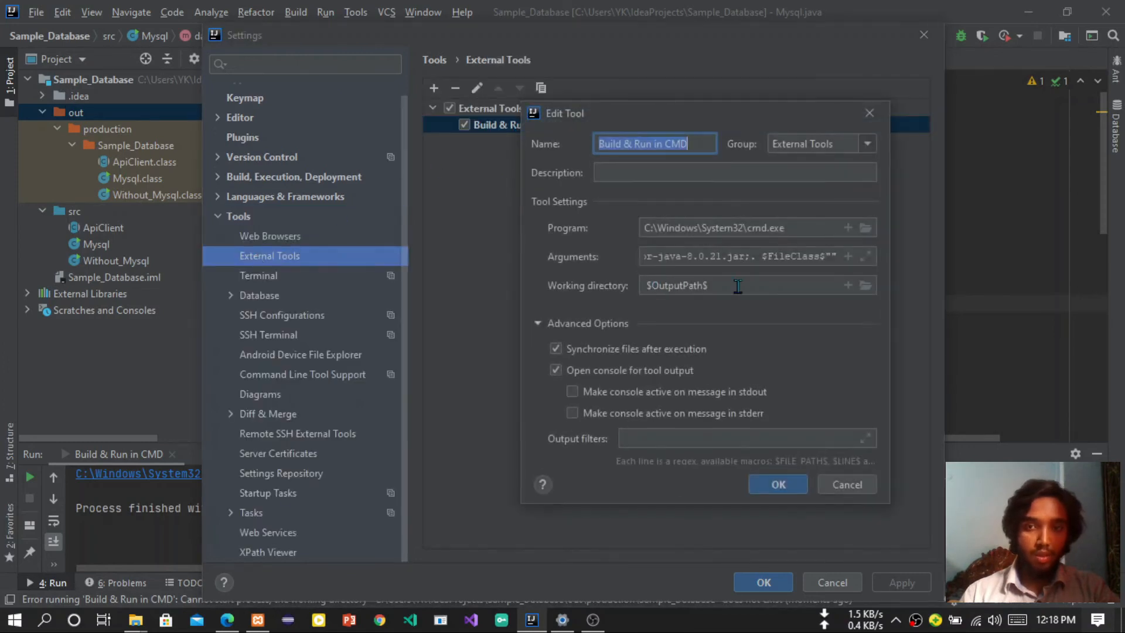
Check its working directory is $OutputPath$ against the guide and close settings unchanged.
{"action": "left_click", "coordinate": [747, 284]}
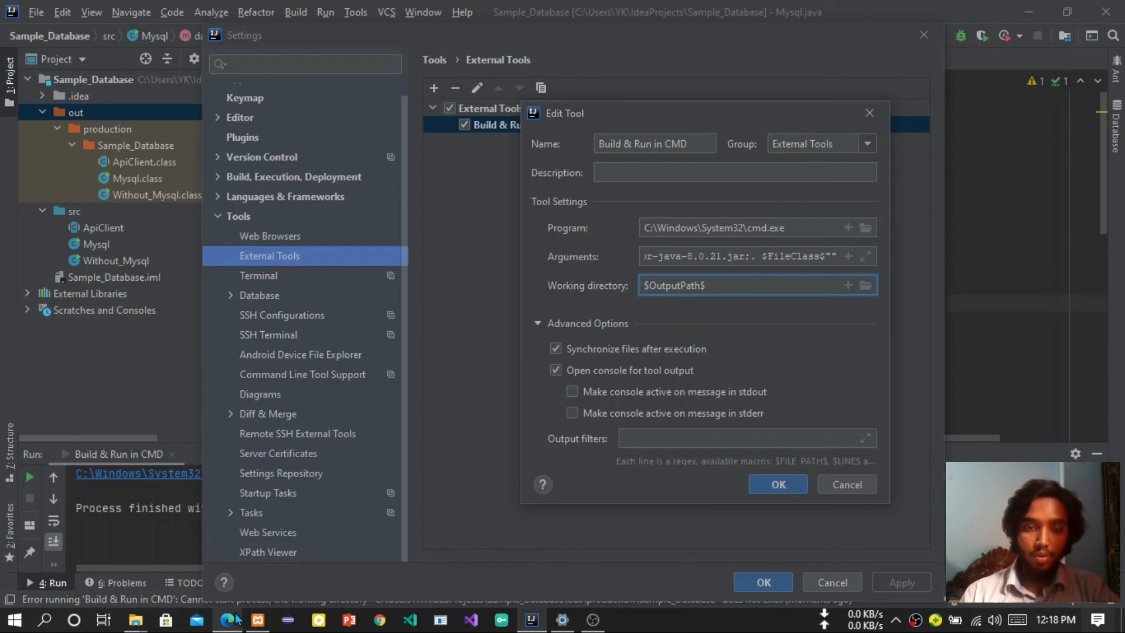
{"action": "left_click", "coordinate": [226, 619]}
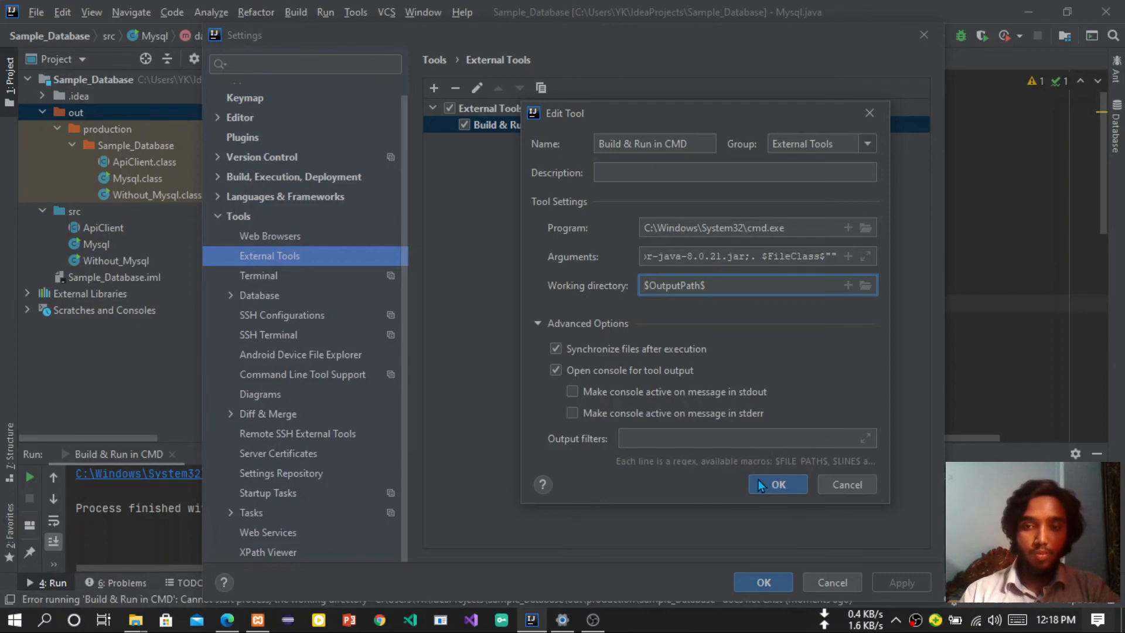
{"action": "left_click", "coordinate": [778, 484]}
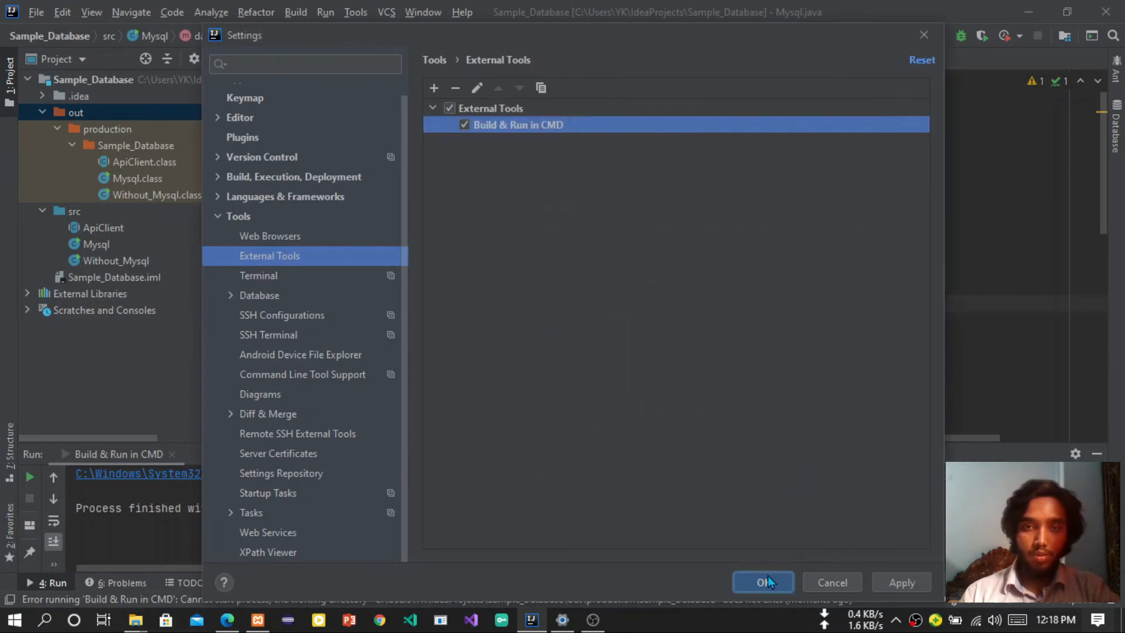
{"action": "left_click", "coordinate": [763, 582]}
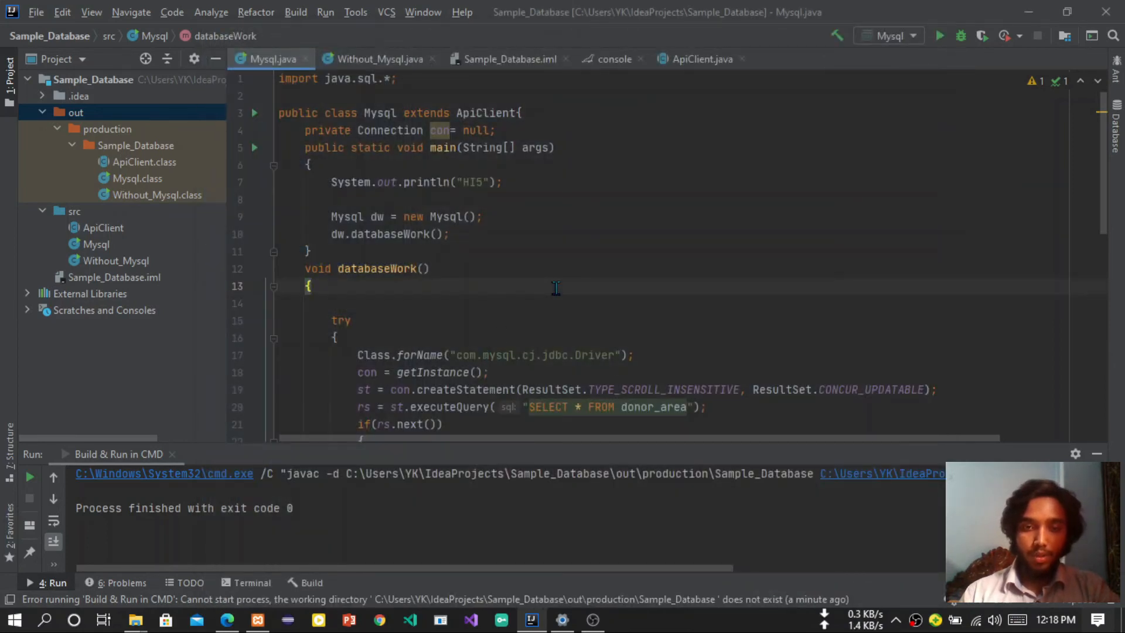
Launch Without_Mysql with F10 so its greeting prints in a CMD window, moved aside.
{"action": "left_click", "coordinate": [939, 36]}
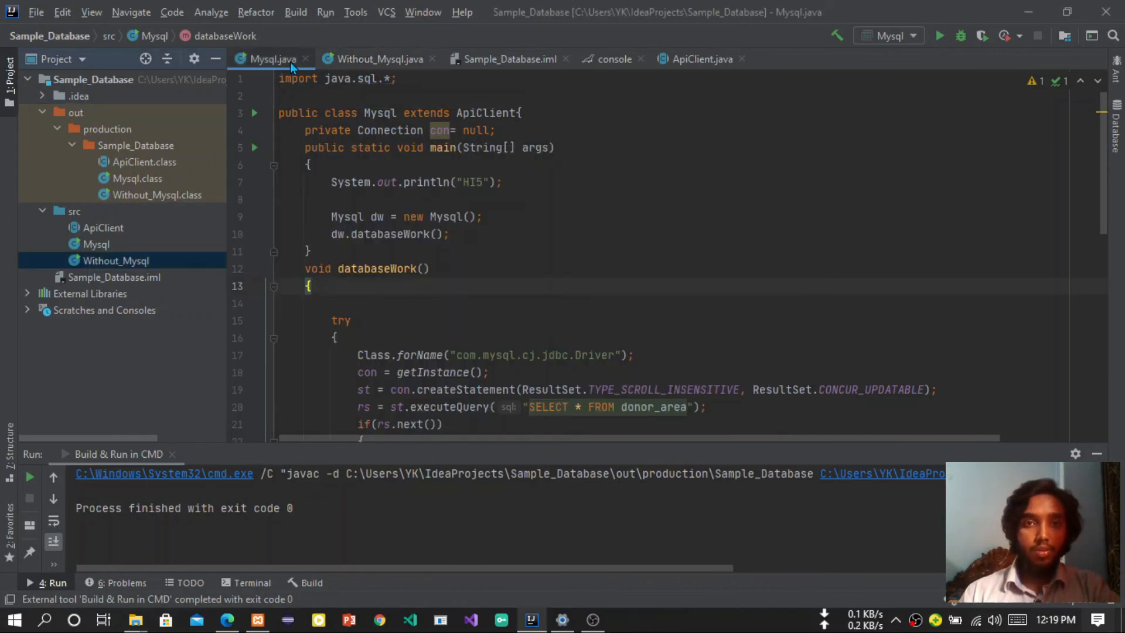
{"action": "mouse_move", "coordinate": [282, 68]}
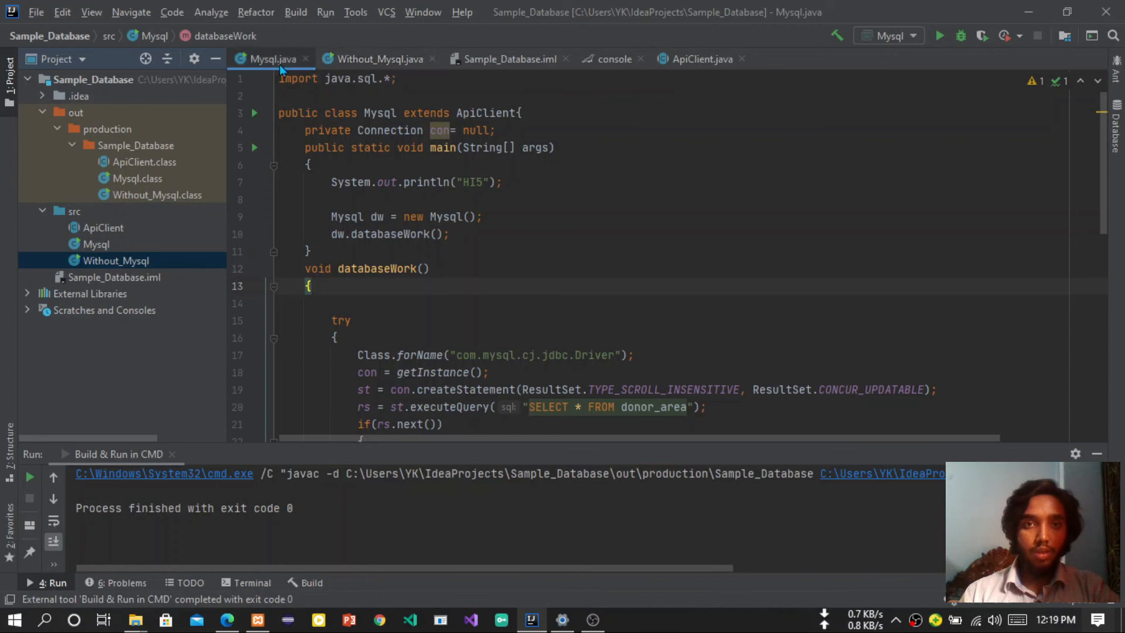
{"action": "left_click", "coordinate": [379, 58]}
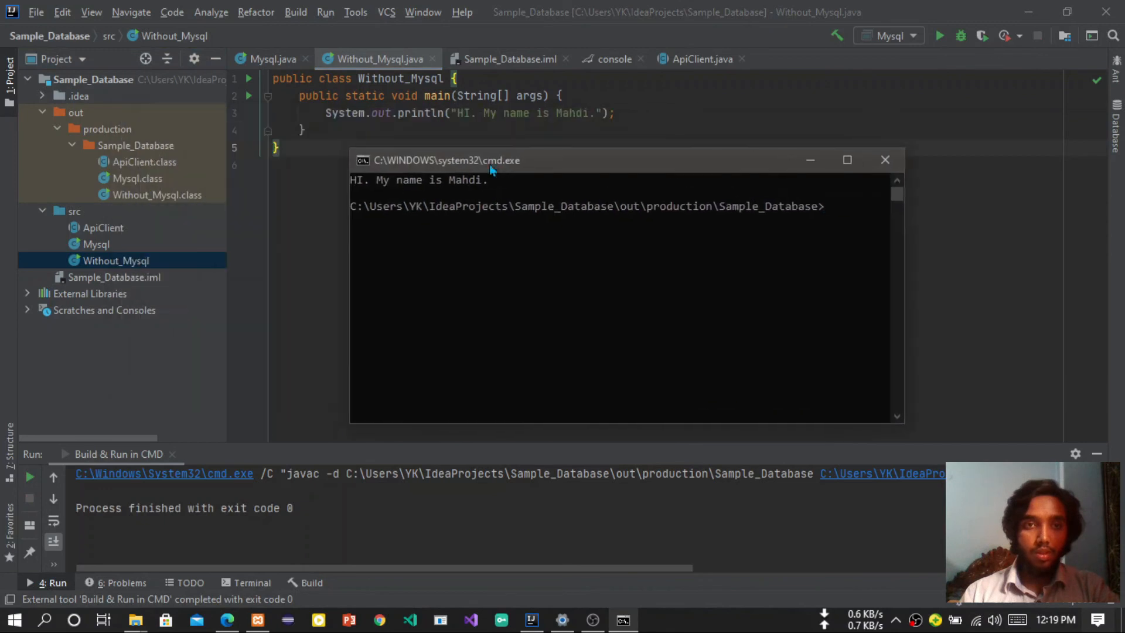
{"action": "left_click_drag", "start_coordinate": [350, 180], "coordinate": [484, 179]}
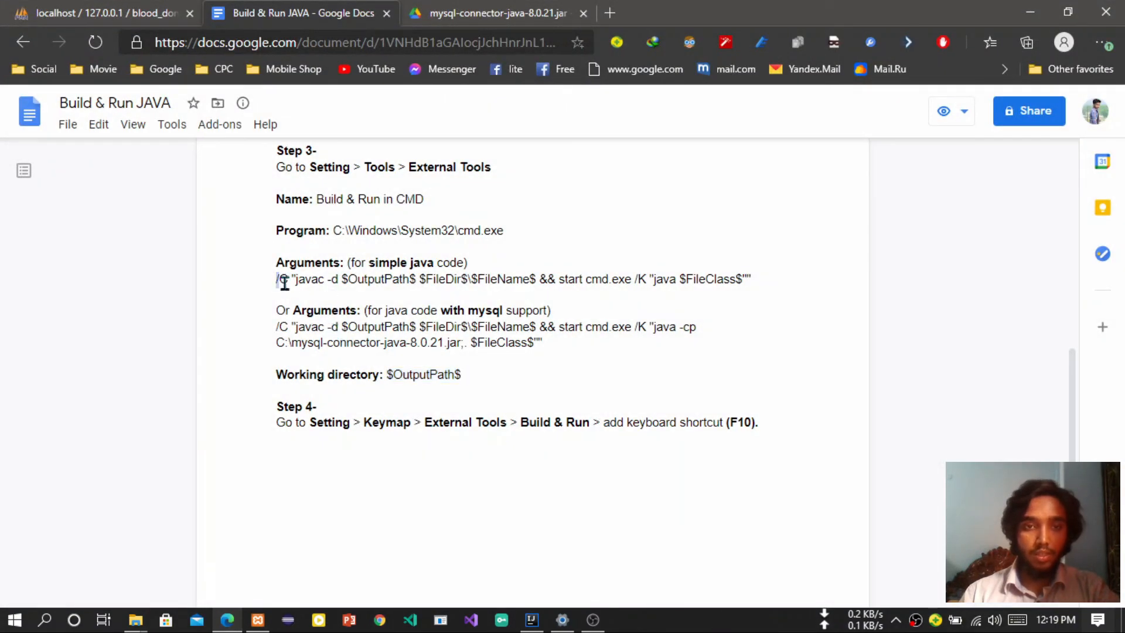
Check the tool's simple-java arguments, close the CMD window and return to Mysql.java.
{"action": "left_click_drag", "start_coordinate": [276, 279], "coordinate": [751, 279]}
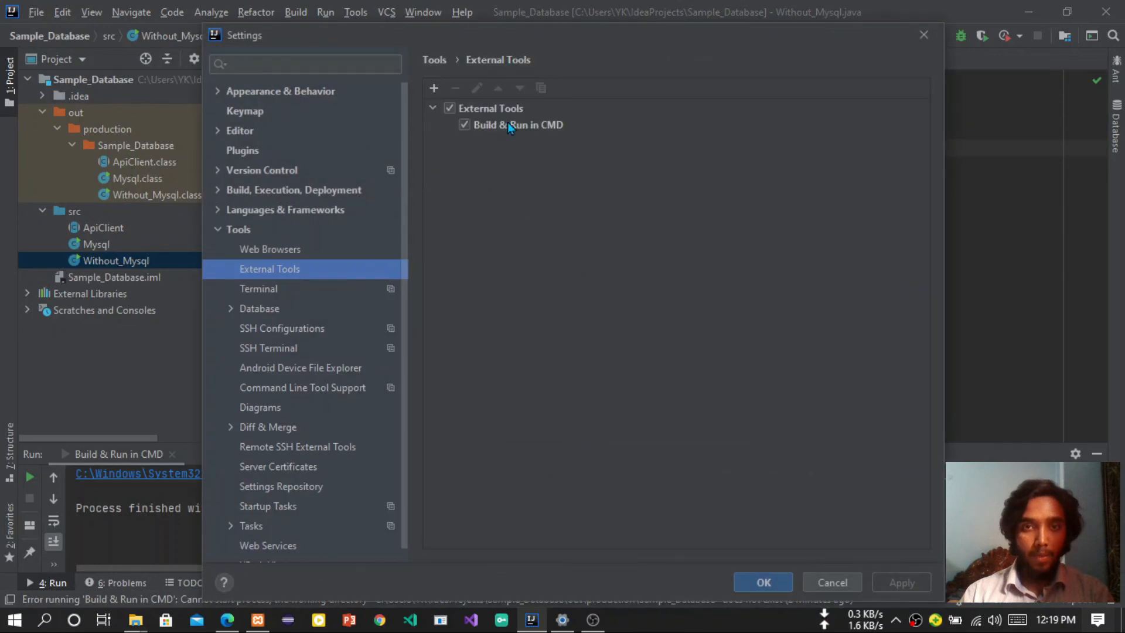
{"action": "double_click", "coordinate": [511, 125]}
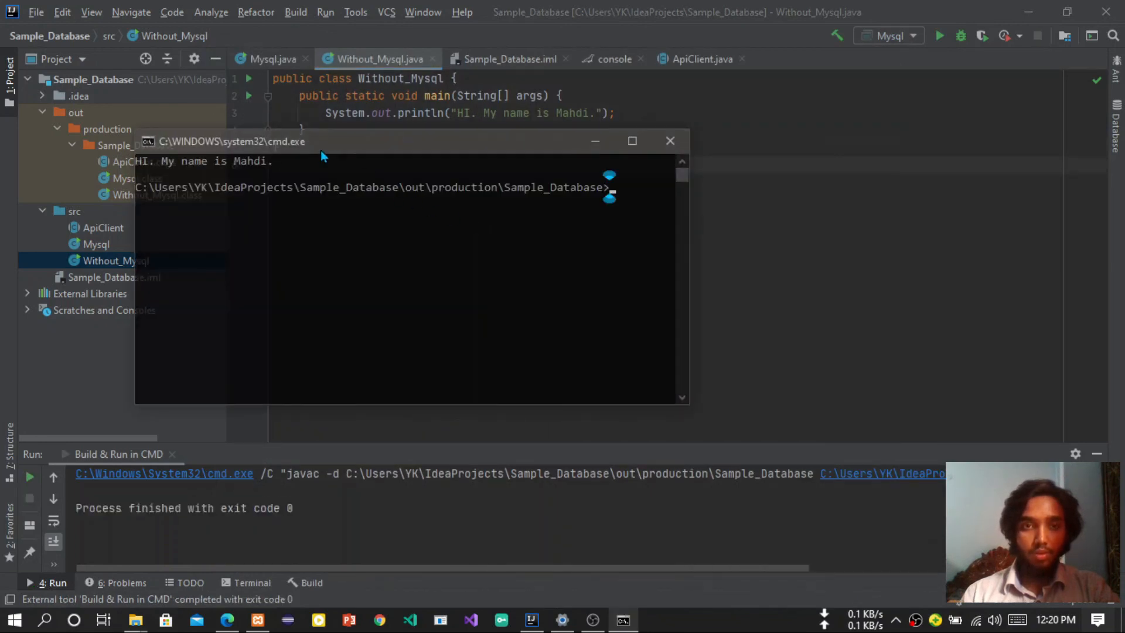
{"action": "left_click", "coordinate": [669, 141]}
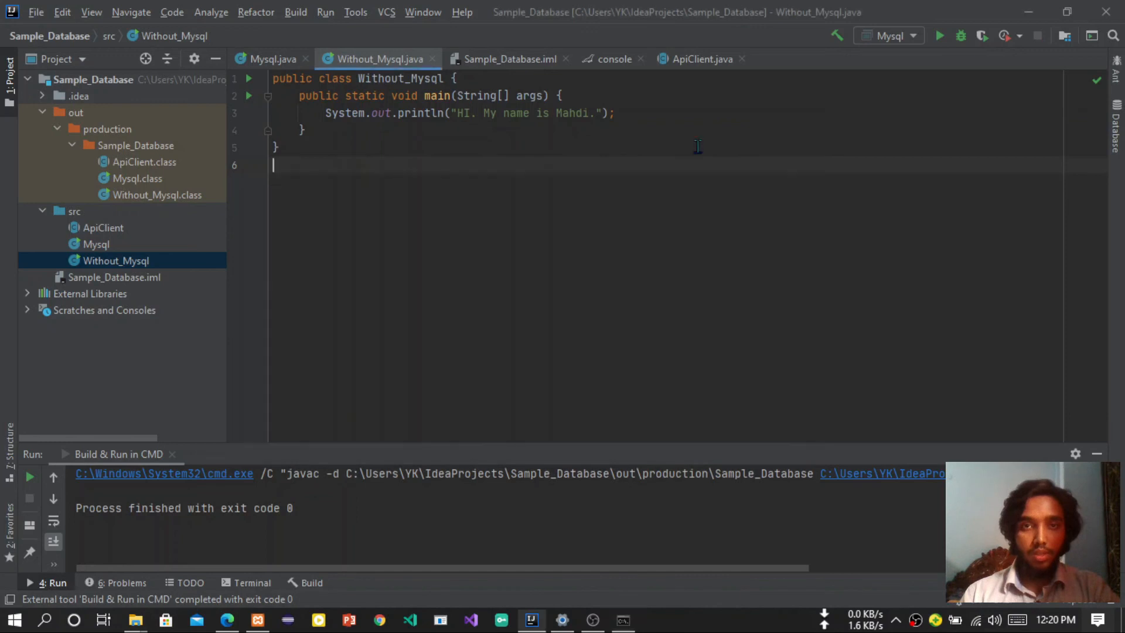
{"action": "left_click", "coordinate": [272, 59]}
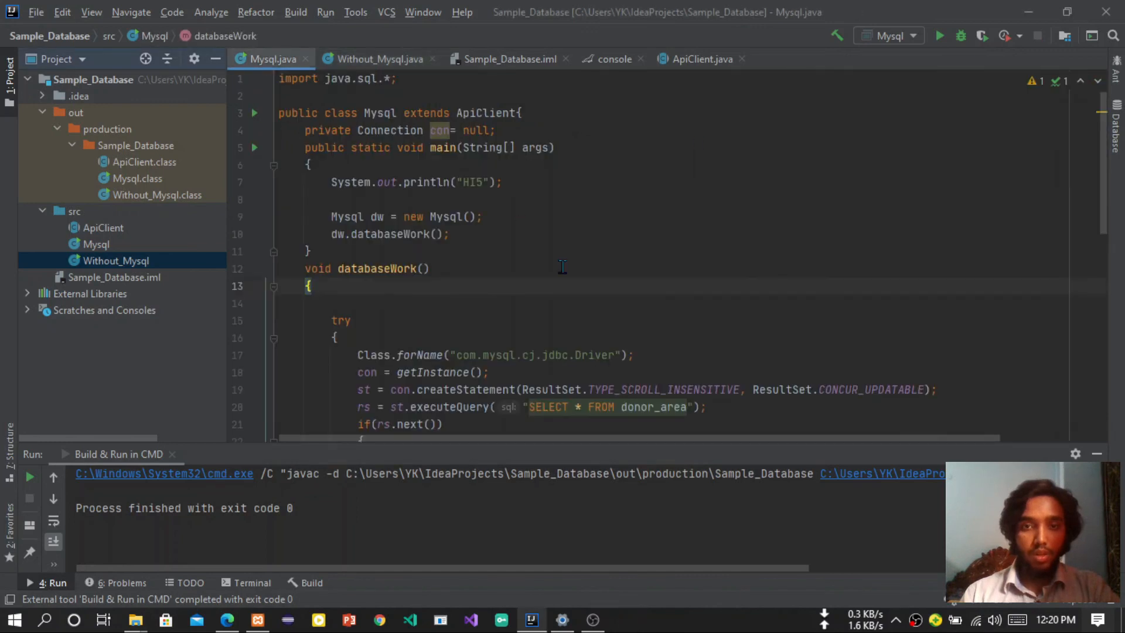